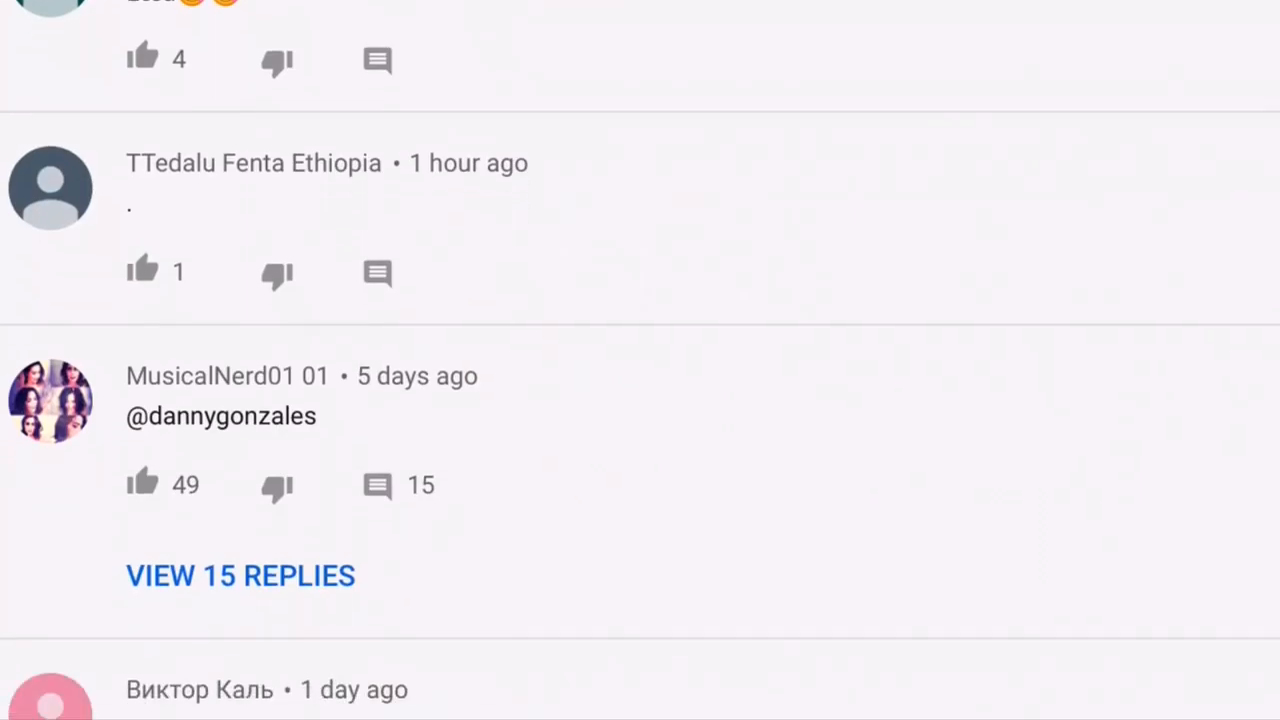
Scroll down through the reply thread under the popular comment on the nursery-rhyme video
{"action": "scroll", "scroll_direction": "down", "scroll_amount": 3}
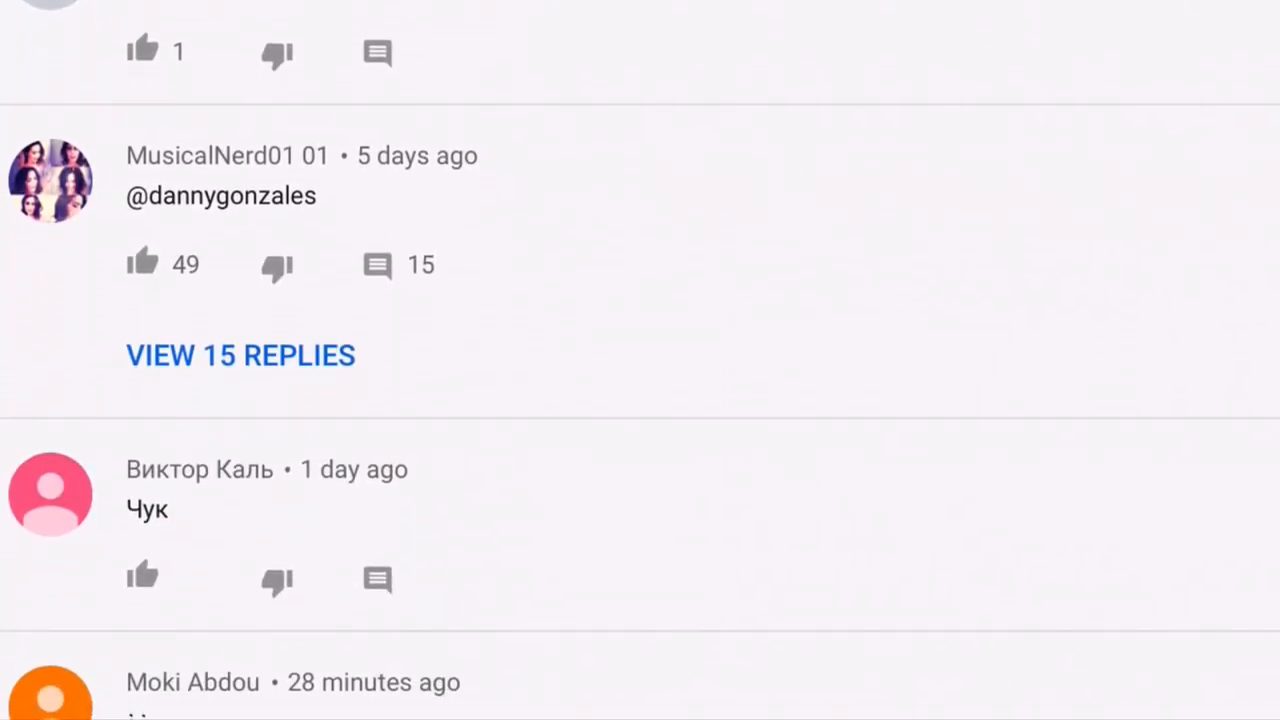
{"action": "scroll", "scroll_direction": "down", "scroll_amount": 3}
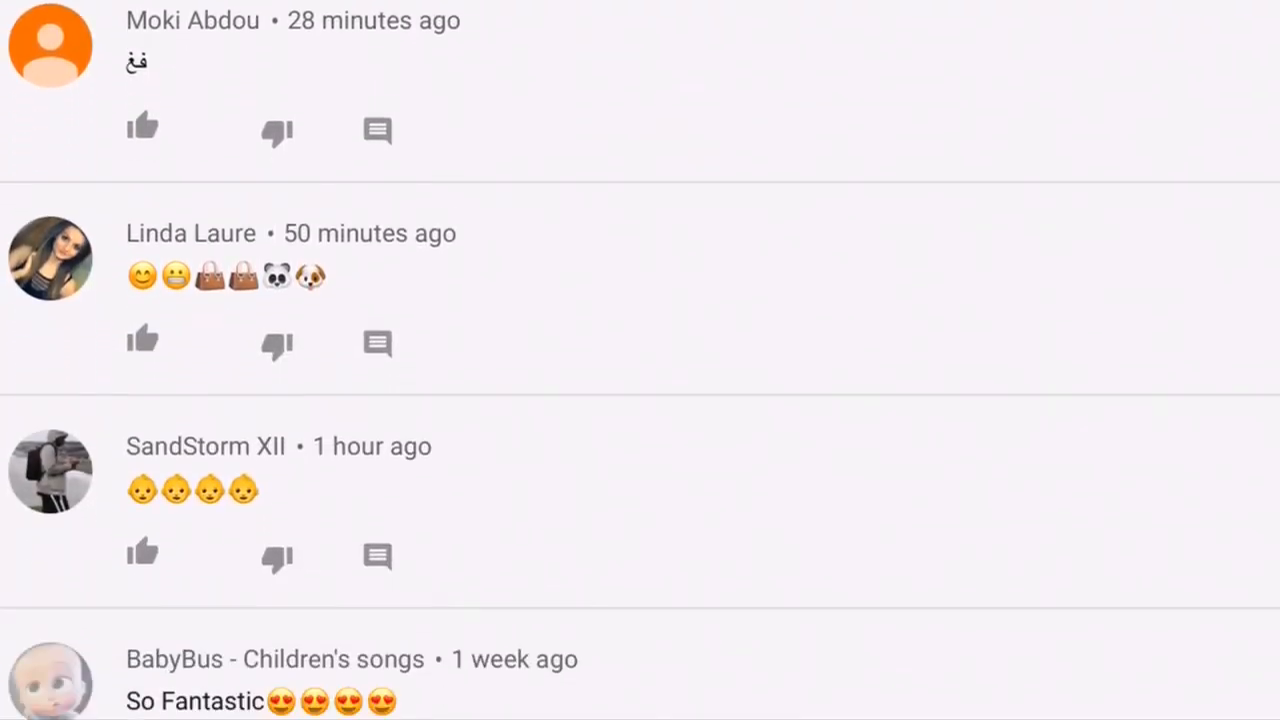
{"action": "scroll", "scroll_direction": "down", "scroll_amount": 3}
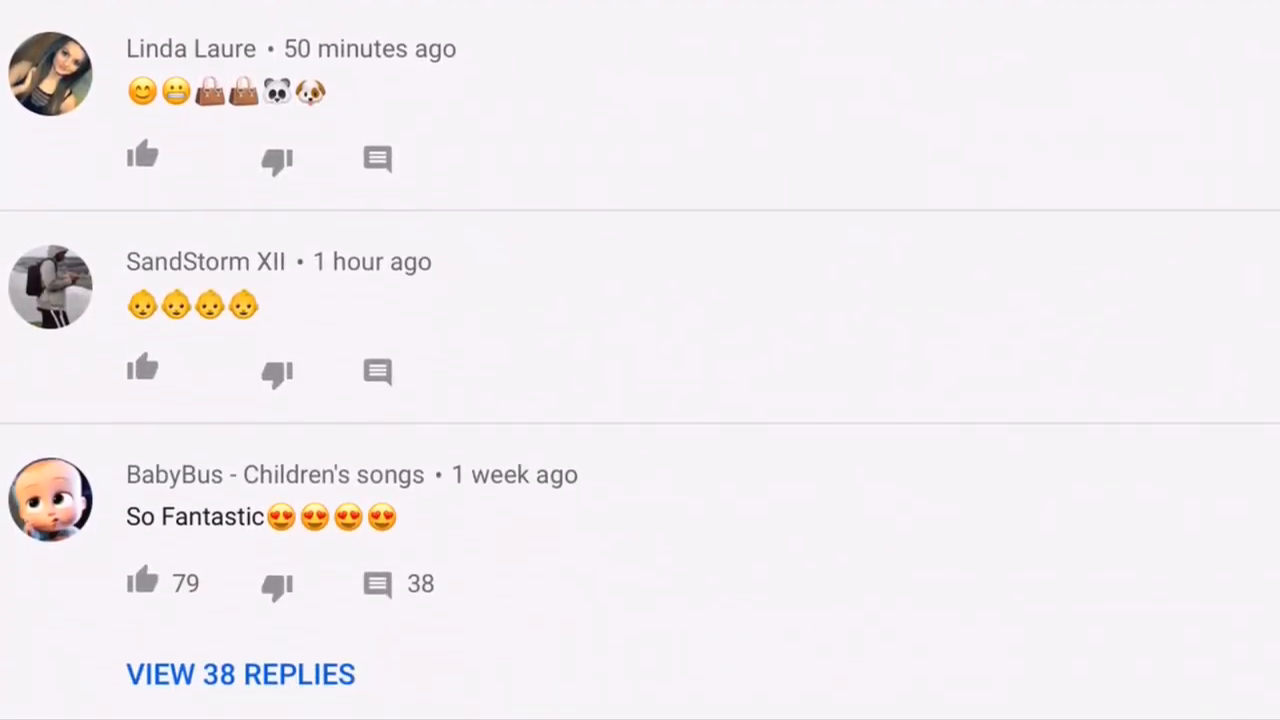
{"action": "scroll", "scroll_direction": "down", "scroll_amount": 3}
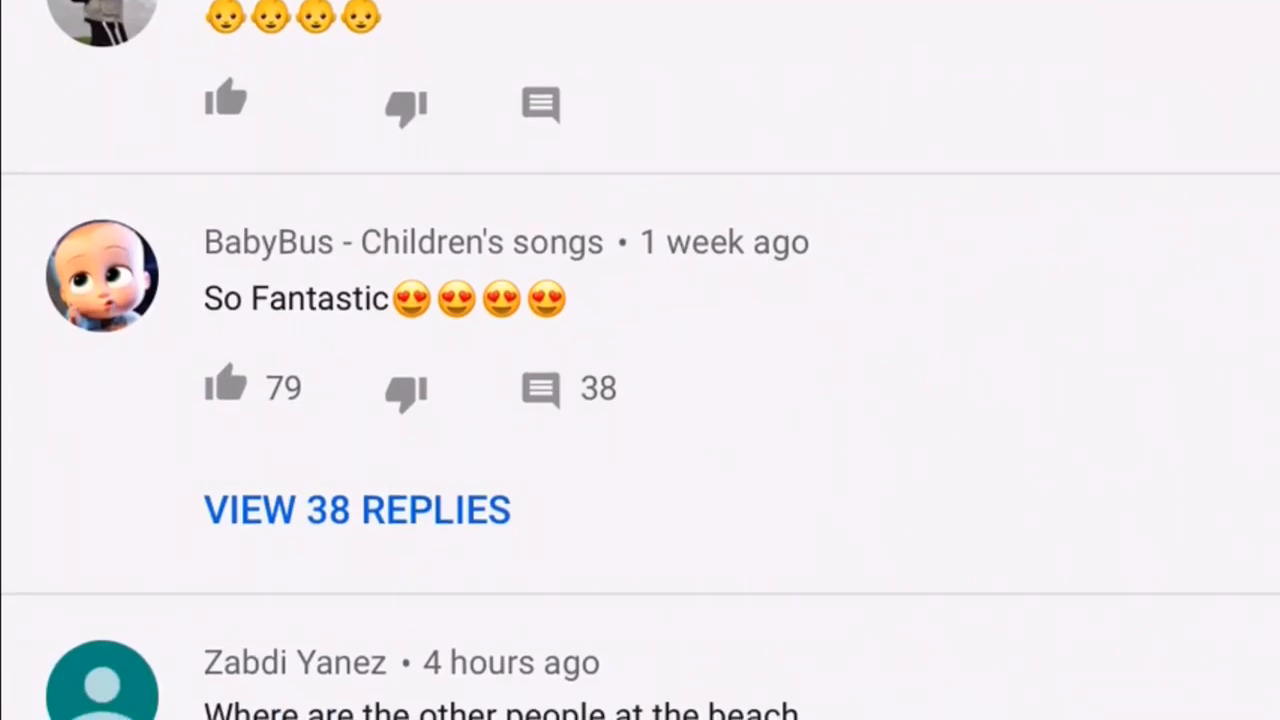
{"action": "scroll", "scroll_direction": "down", "scroll_amount": 3}
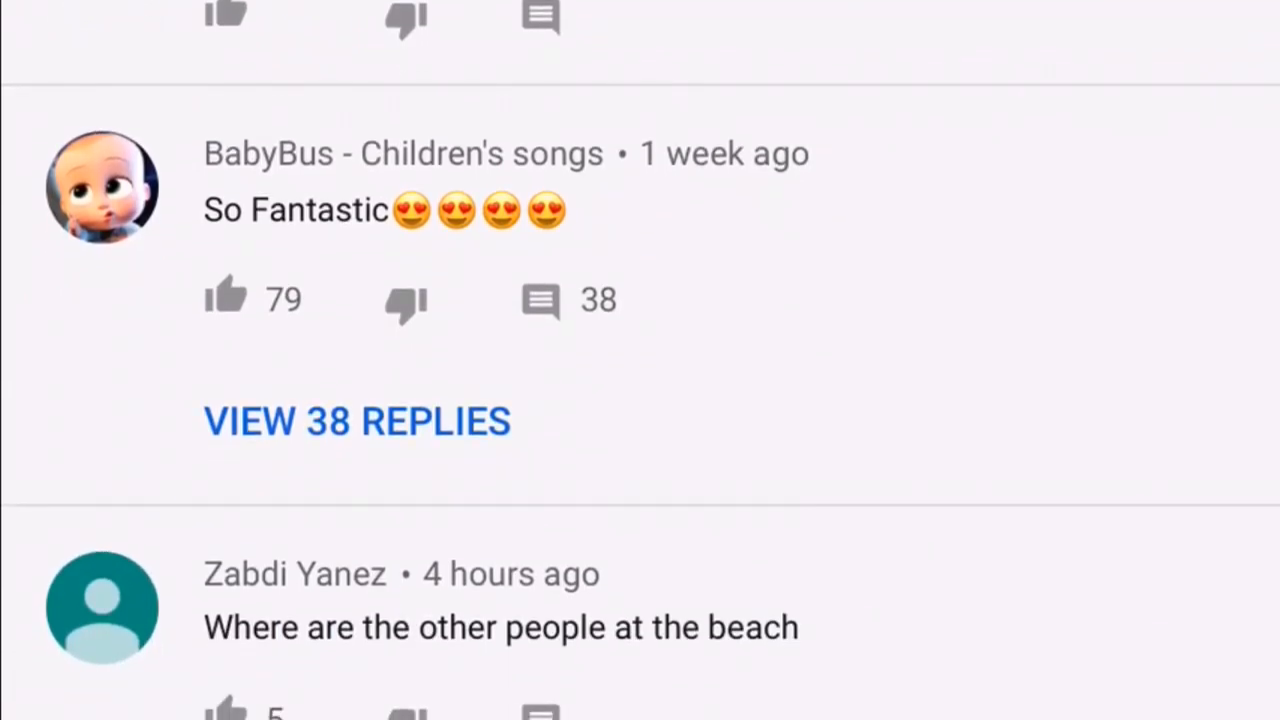
{"action": "scroll", "scroll_direction": "down", "scroll_amount": 3}
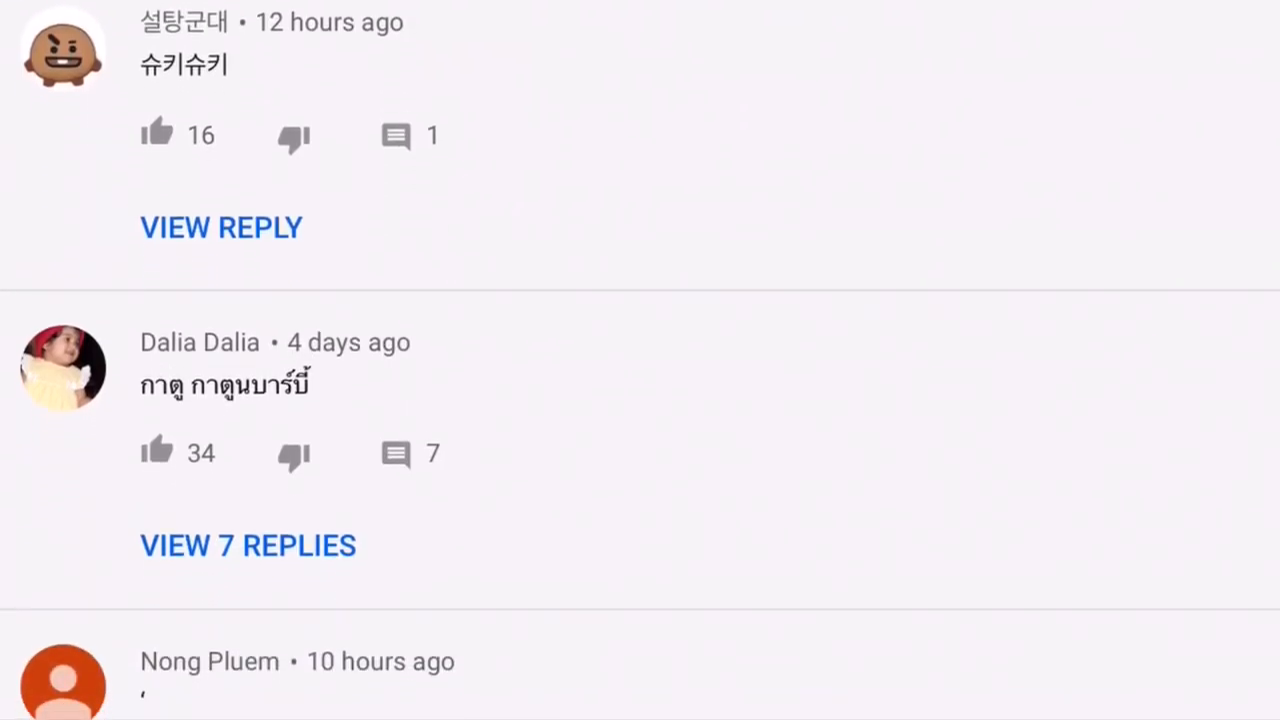
{"action": "scroll", "scroll_direction": "down", "scroll_amount": 3}
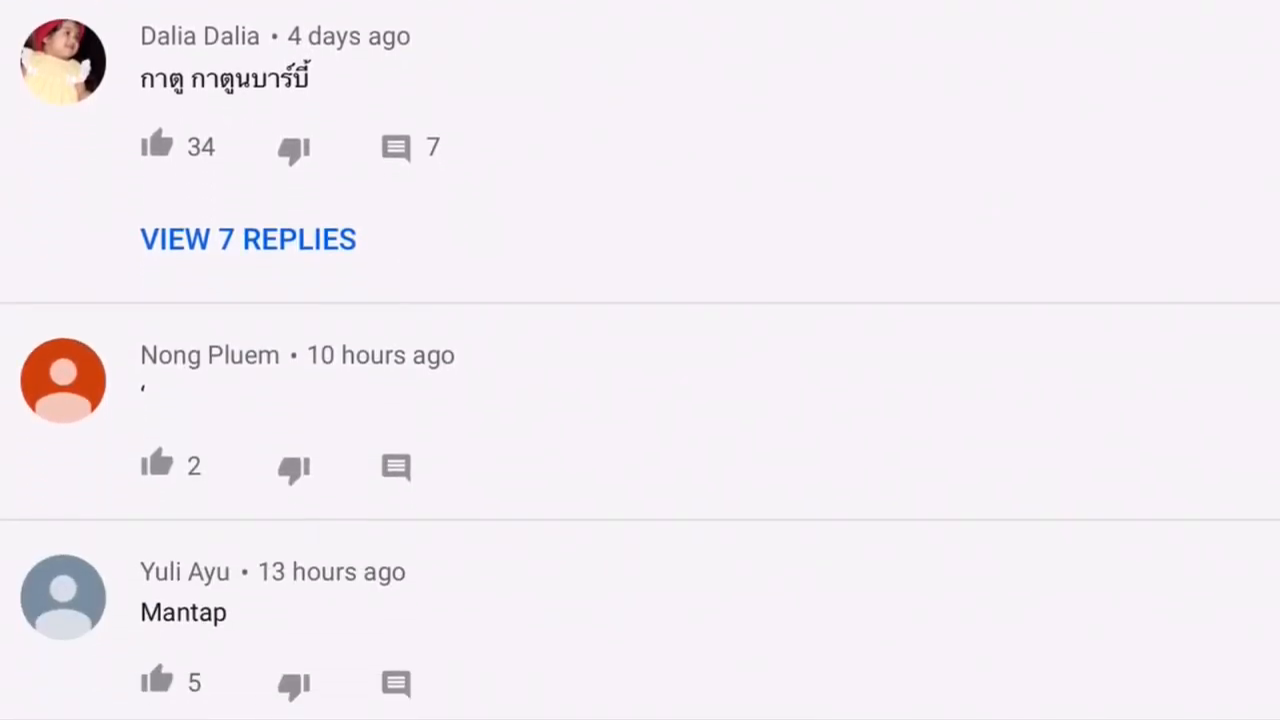
{"action": "scroll", "scroll_direction": "down", "scroll_amount": 3}
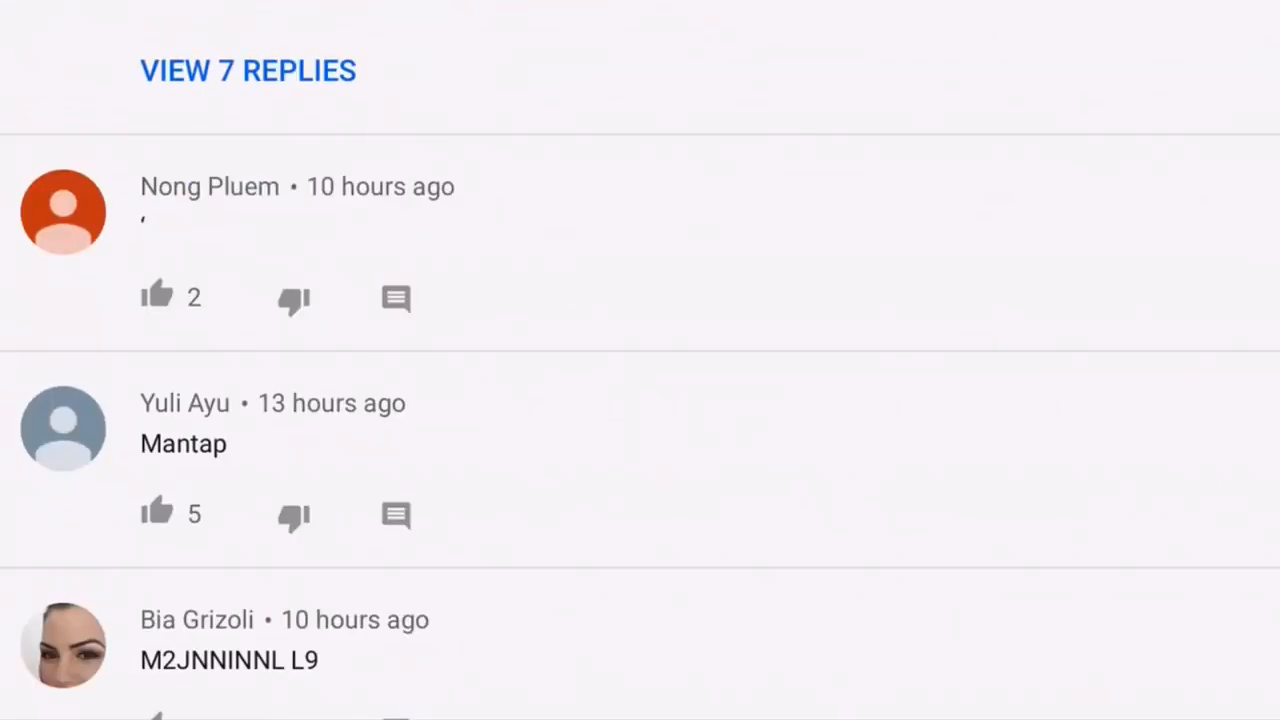
{"action": "scroll", "scroll_direction": "down", "scroll_amount": 3}
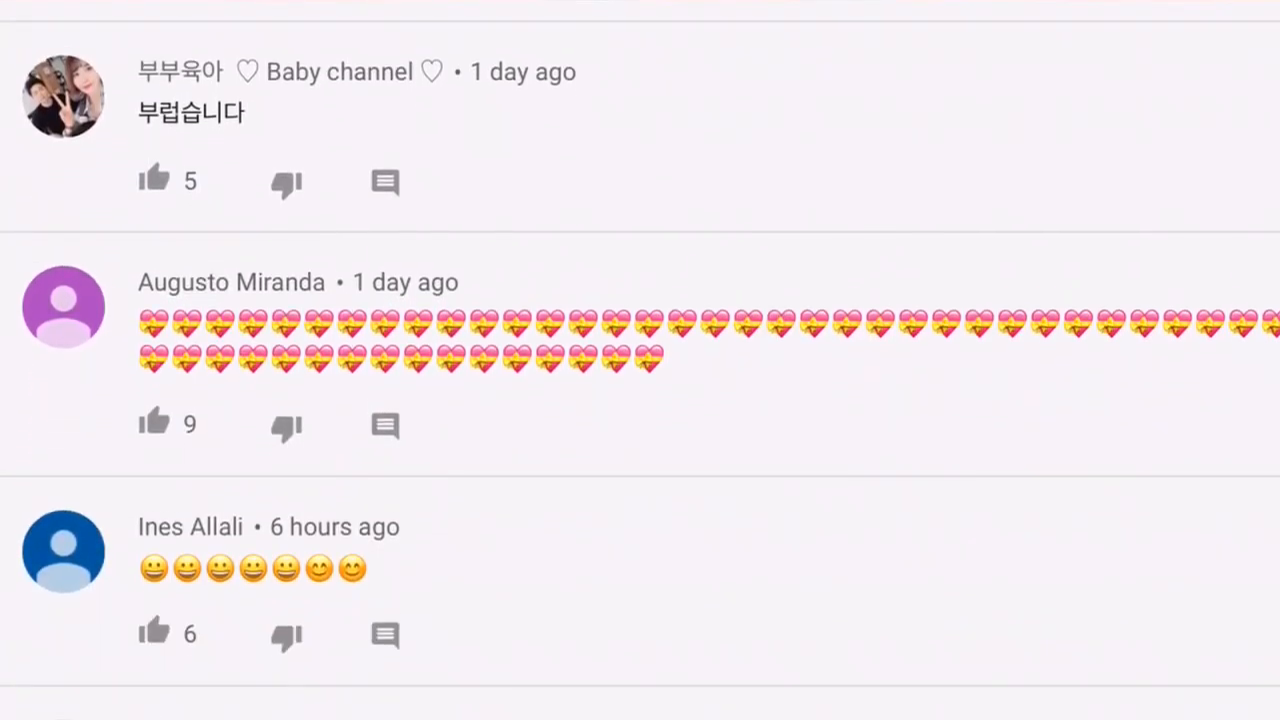
{"action": "scroll", "scroll_direction": "down", "scroll_amount": 3}
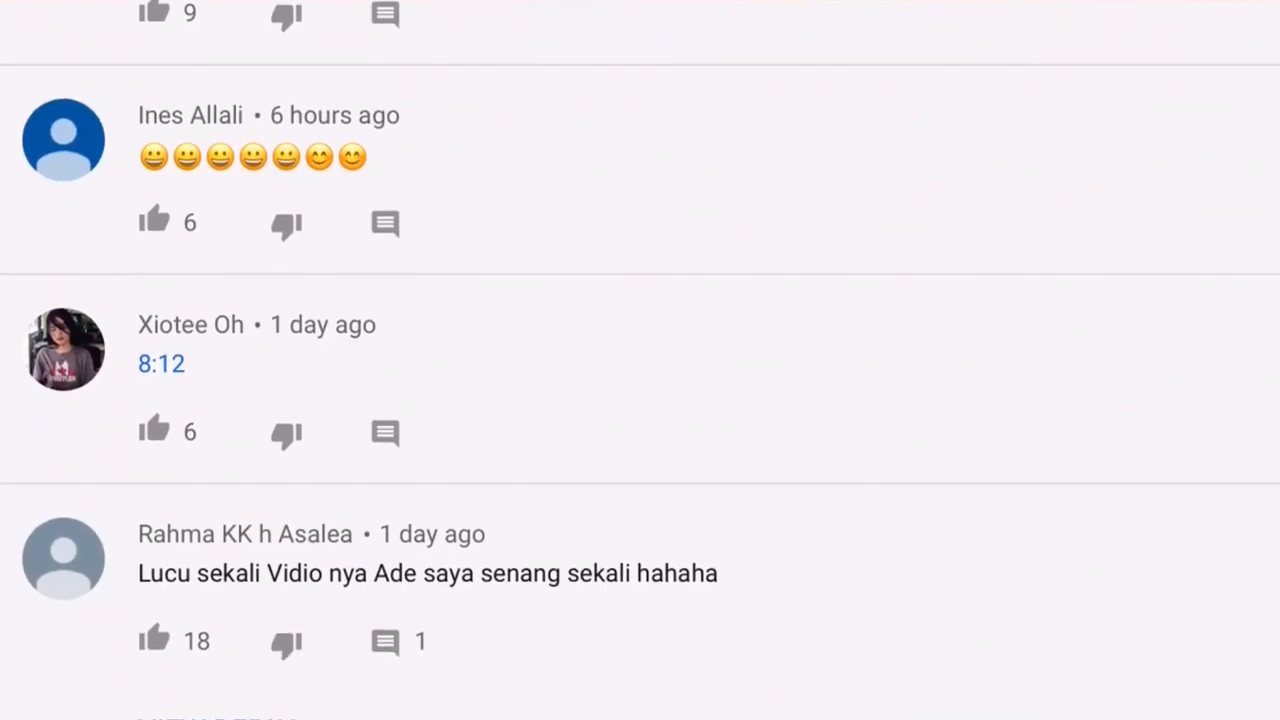
{"action": "scroll", "scroll_direction": "down", "scroll_amount": 3}
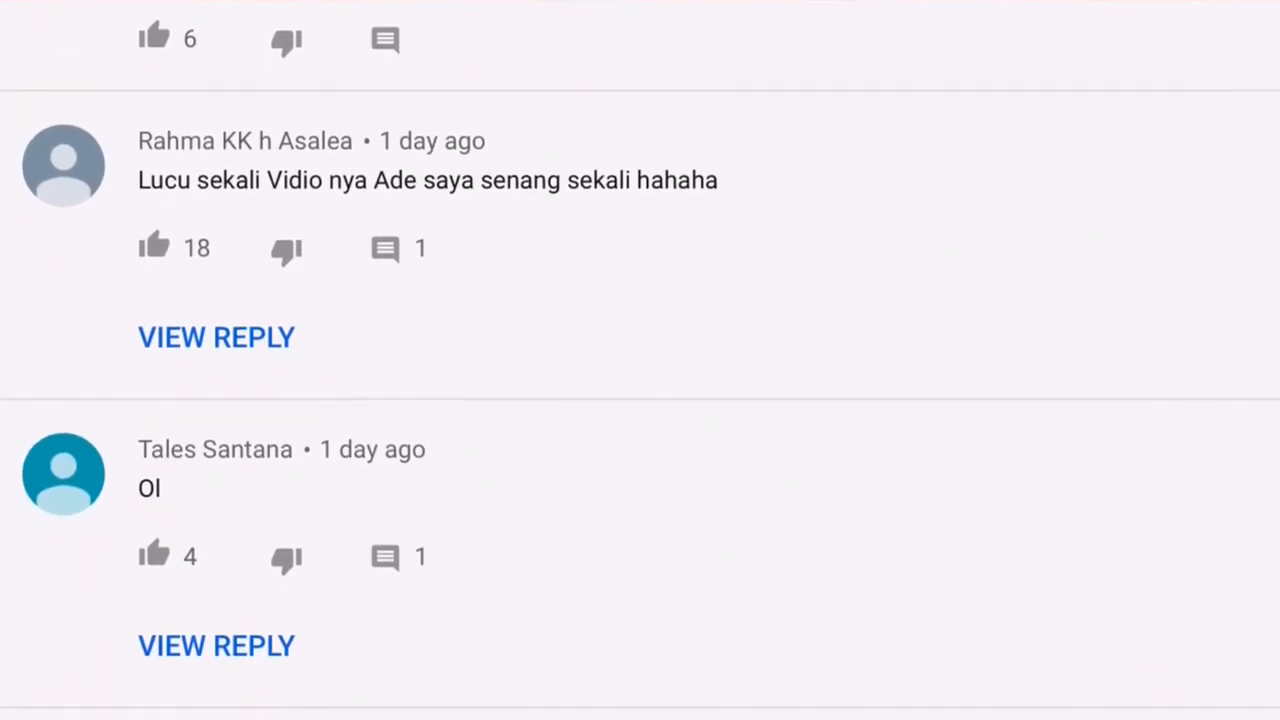
{"action": "scroll", "scroll_direction": "down", "scroll_amount": 3}
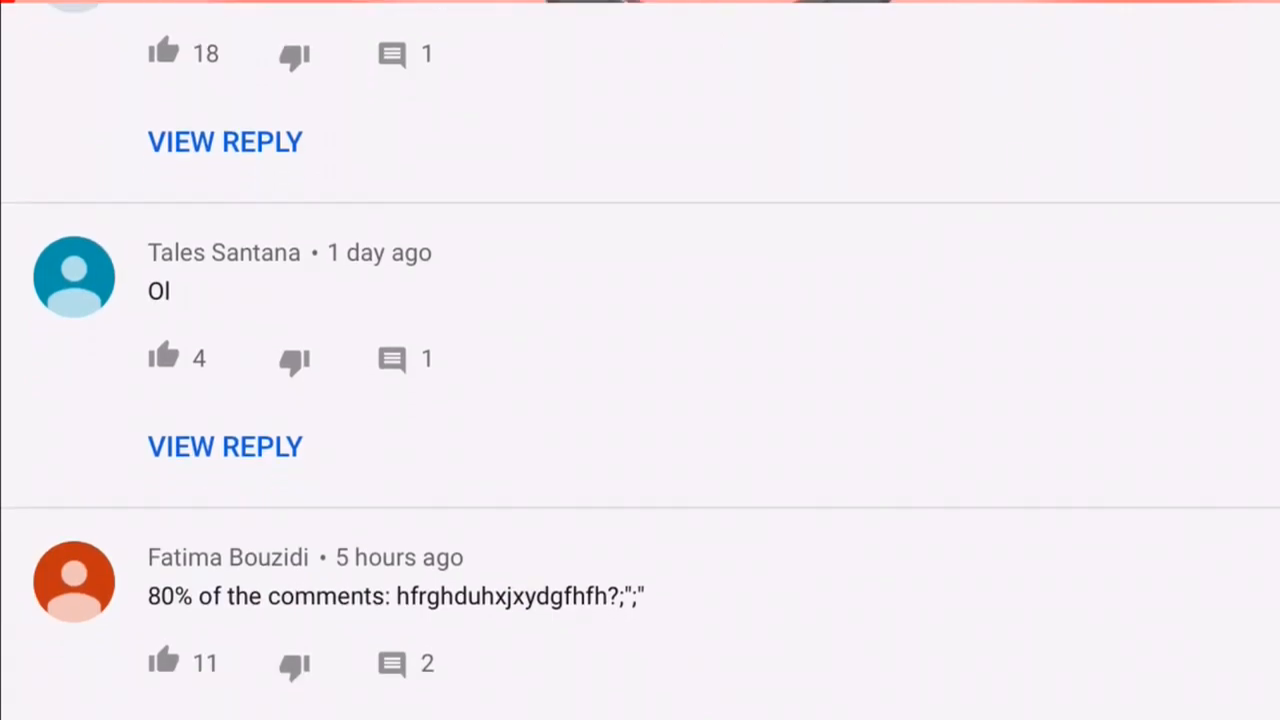
{"action": "scroll", "scroll_direction": "down", "scroll_amount": 3}
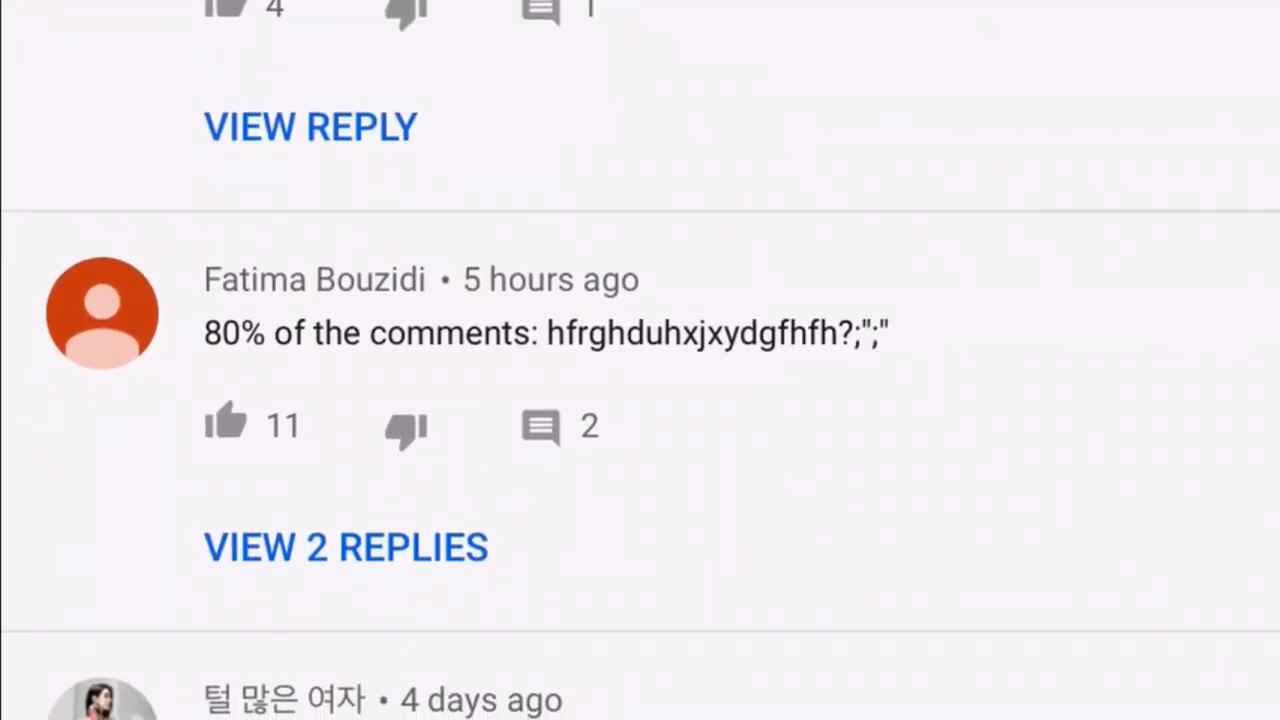
{"action": "scroll", "scroll_direction": "down", "scroll_amount": 3}
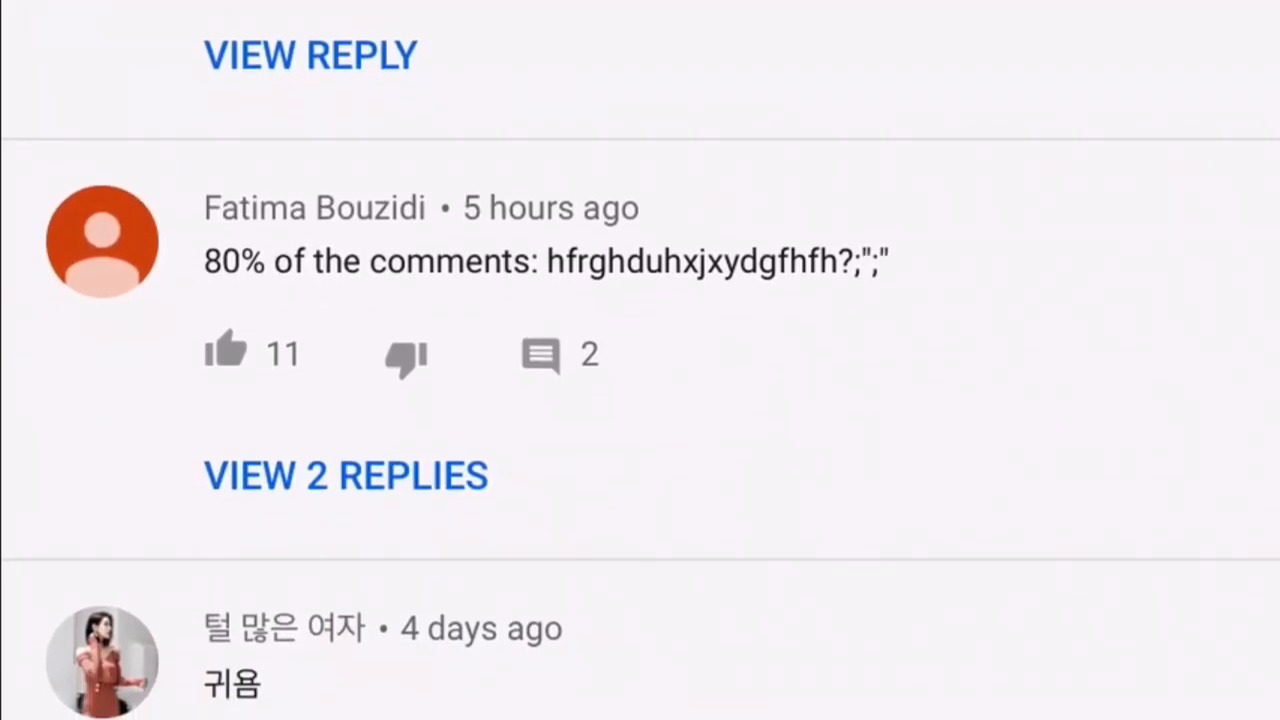
{"action": "scroll", "scroll_direction": "down", "scroll_amount": 3}
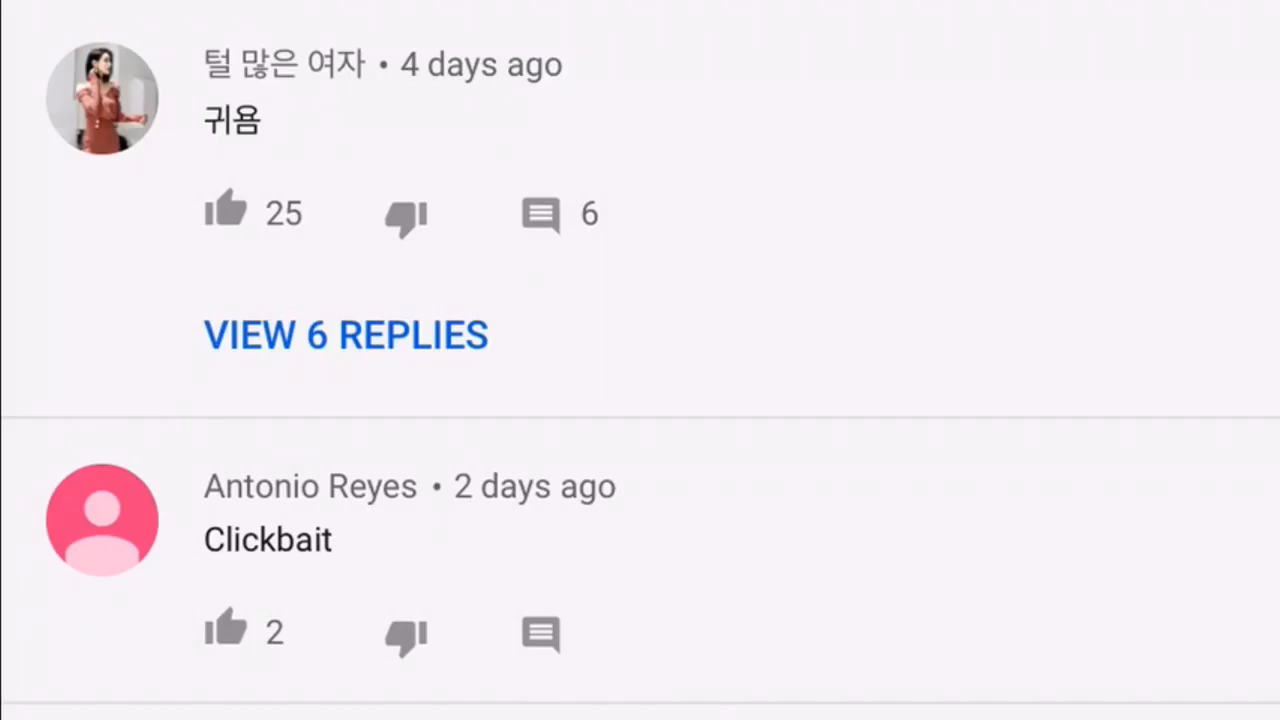
{"action": "scroll", "scroll_direction": "down", "scroll_amount": 3}
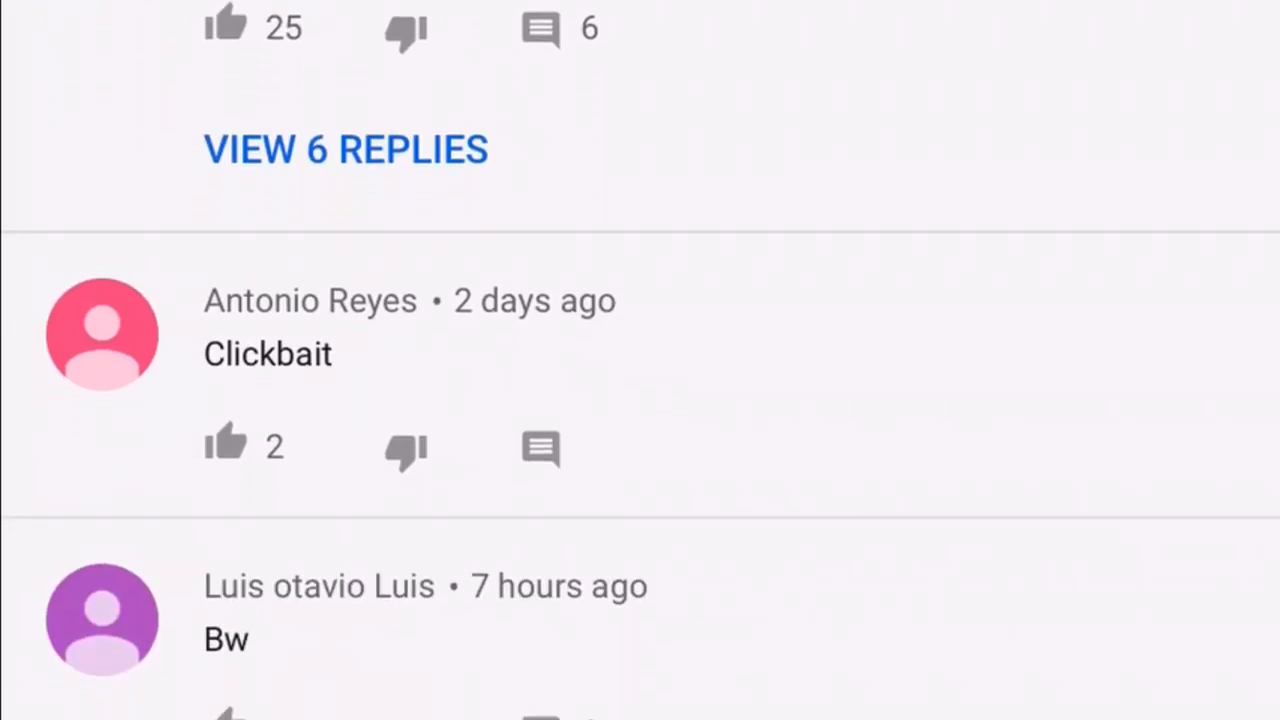
{"action": "scroll", "scroll_direction": "down", "scroll_amount": 3}
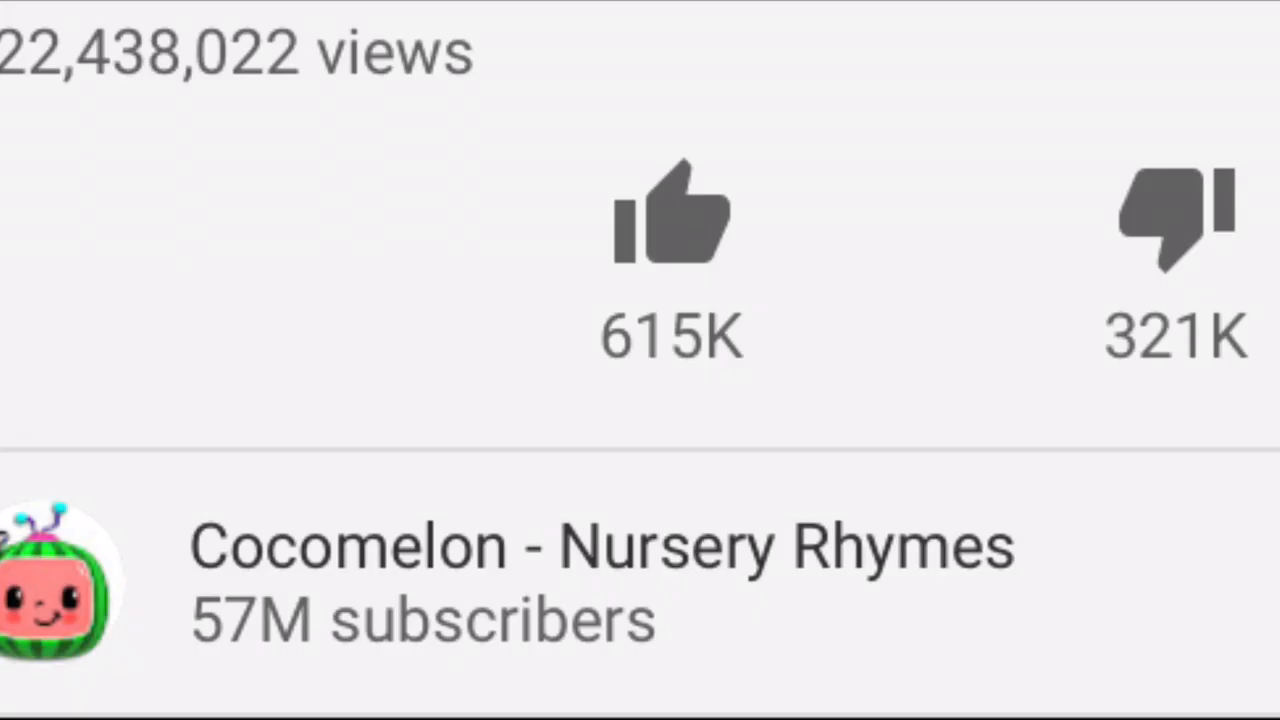
{"action": "scroll", "scroll_direction": "down", "scroll_amount": 3}
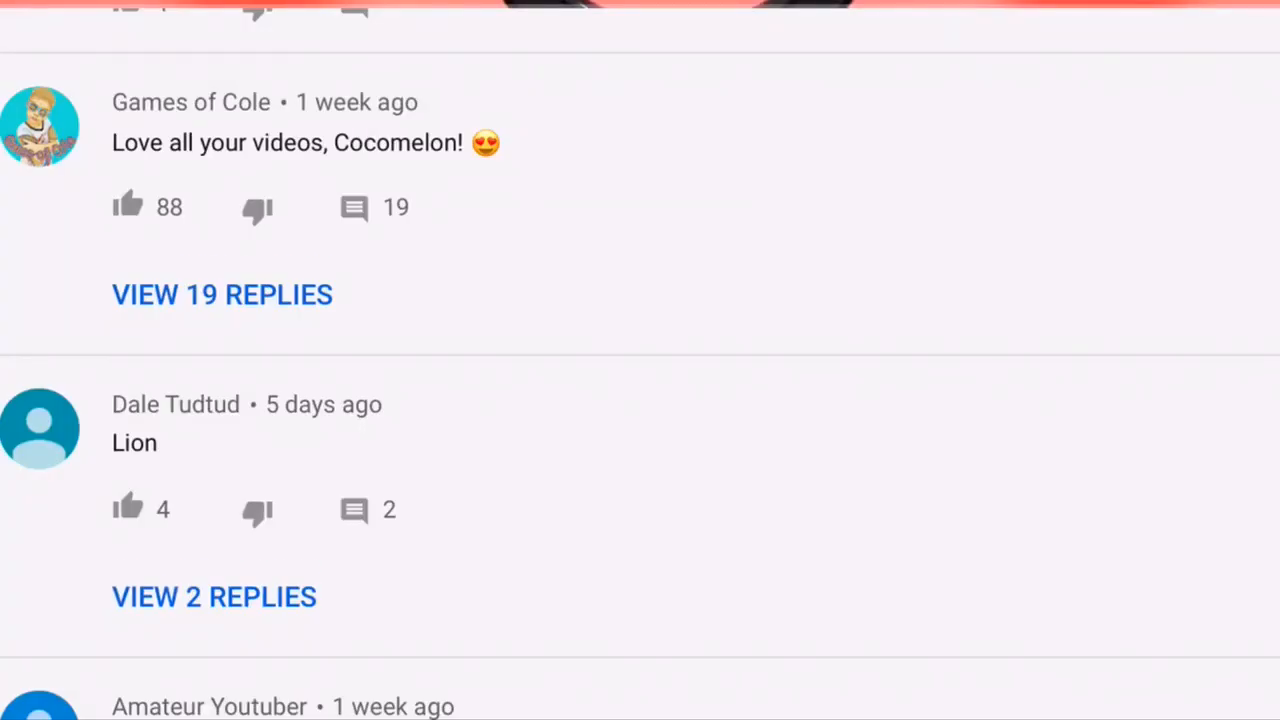
{"action": "scroll", "scroll_direction": "down", "scroll_amount": 3}
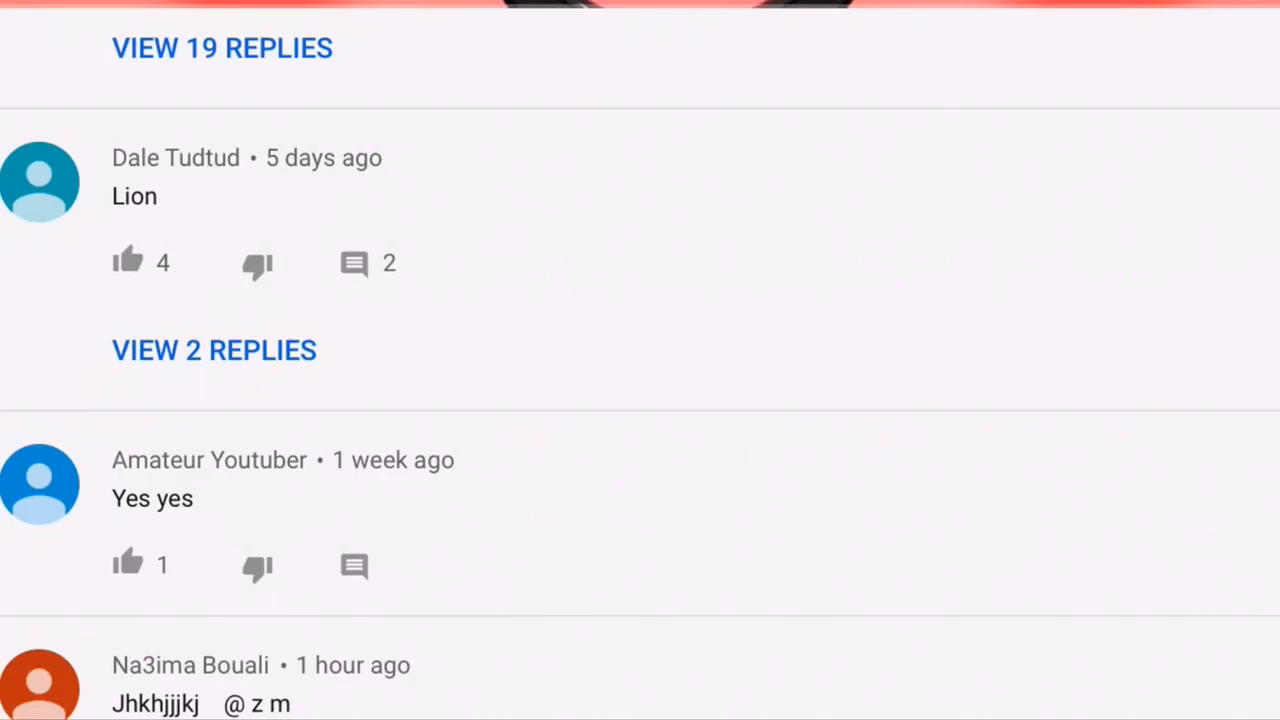
{"action": "scroll", "scroll_direction": "down", "scroll_amount": 3}
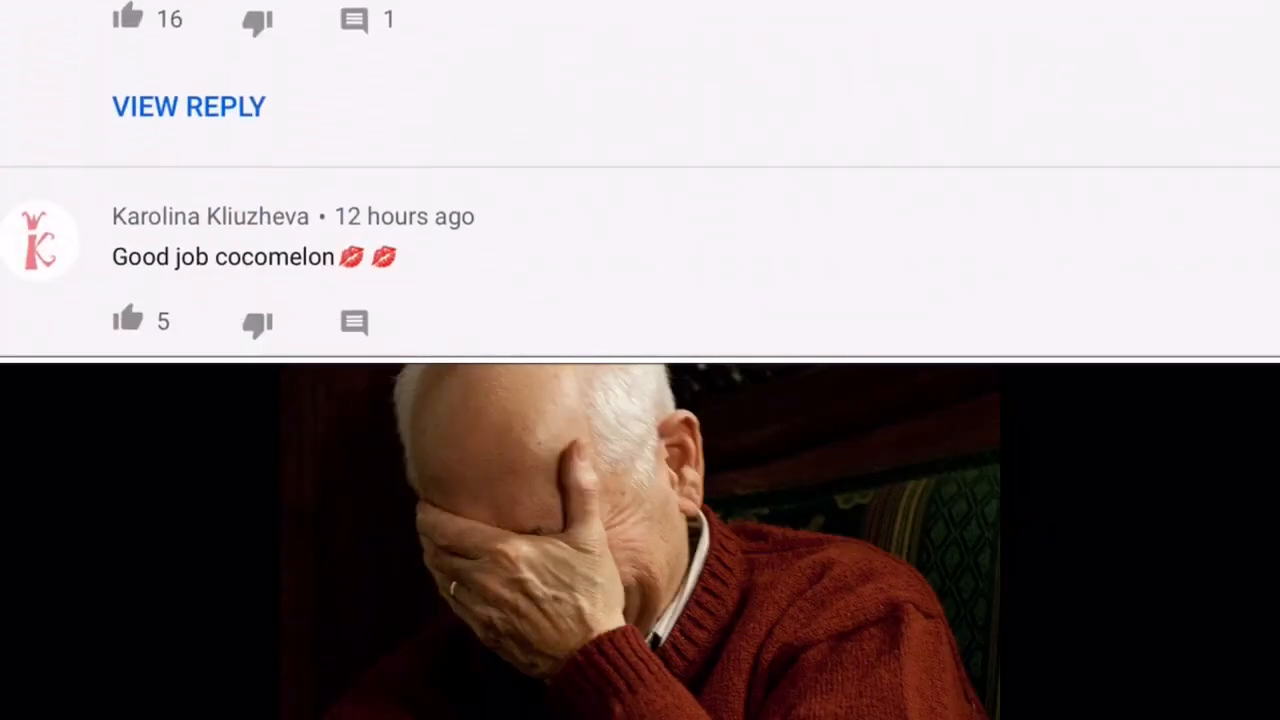
{"action": "scroll", "scroll_direction": "down", "scroll_amount": 3}
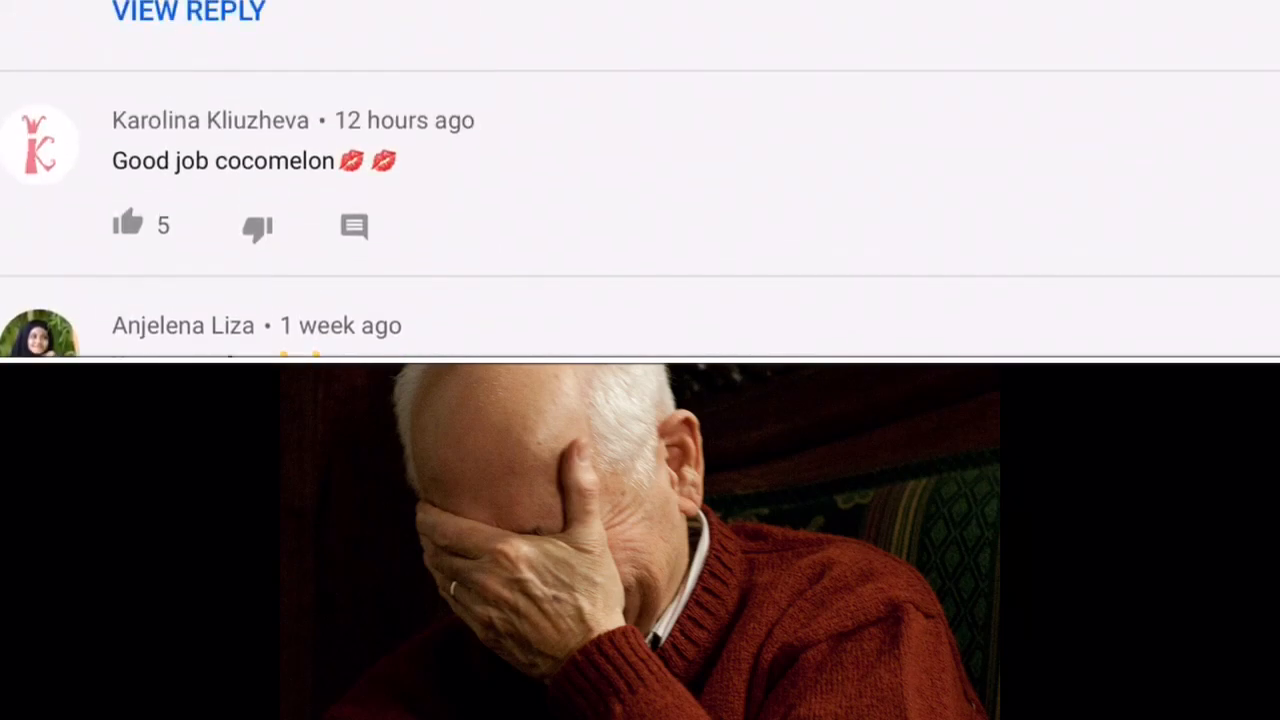
{"action": "scroll", "scroll_direction": "down", "scroll_amount": 3}
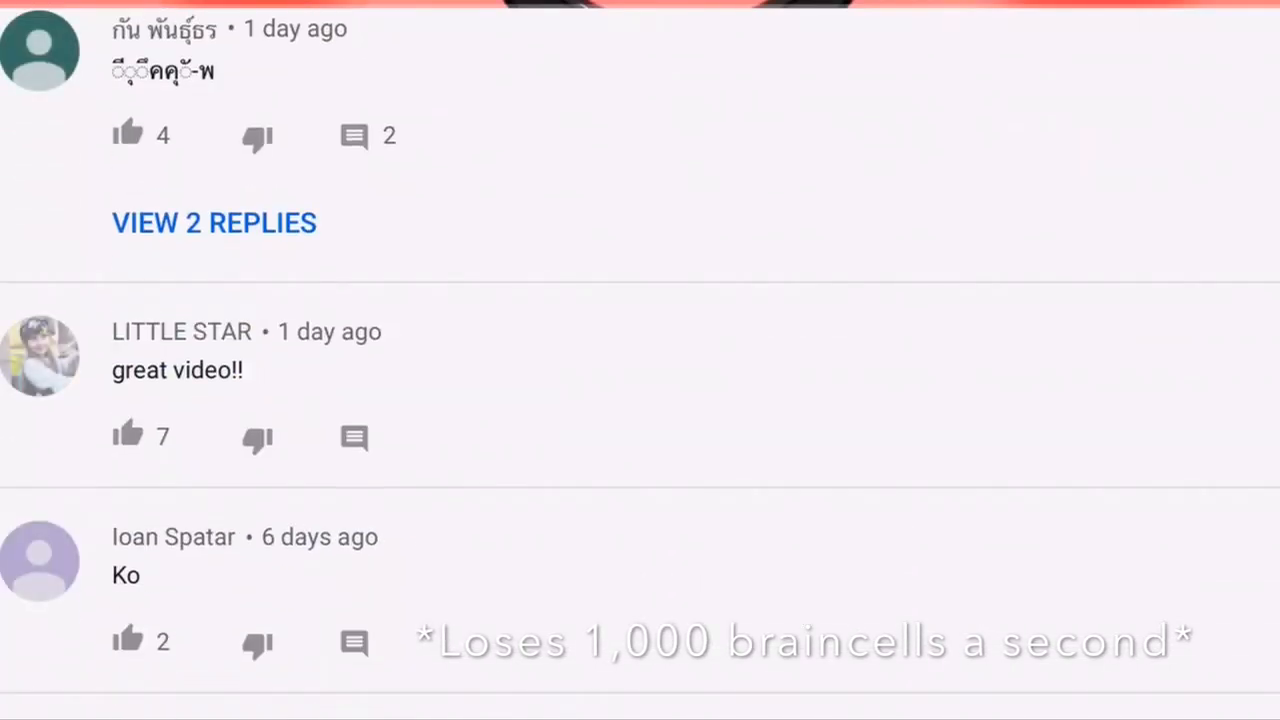
{"action": "scroll", "scroll_direction": "down", "scroll_amount": 3}
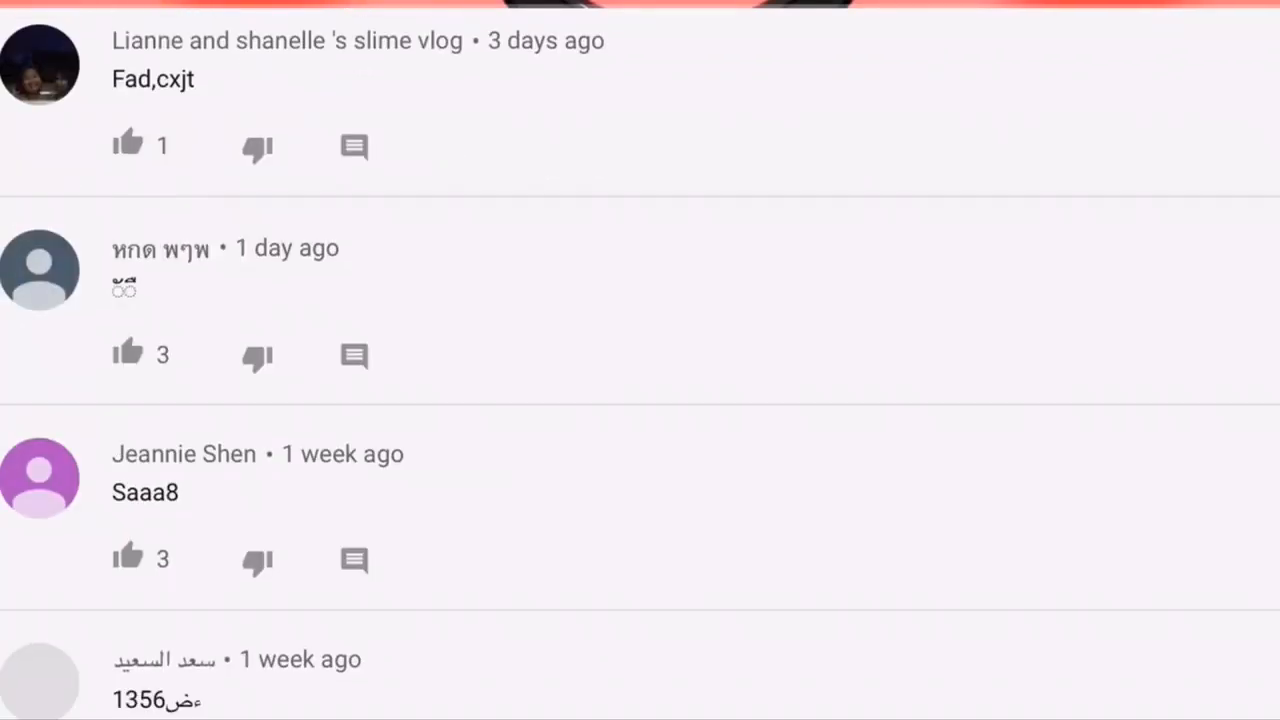
{"action": "scroll", "scroll_direction": "down", "scroll_amount": 3}
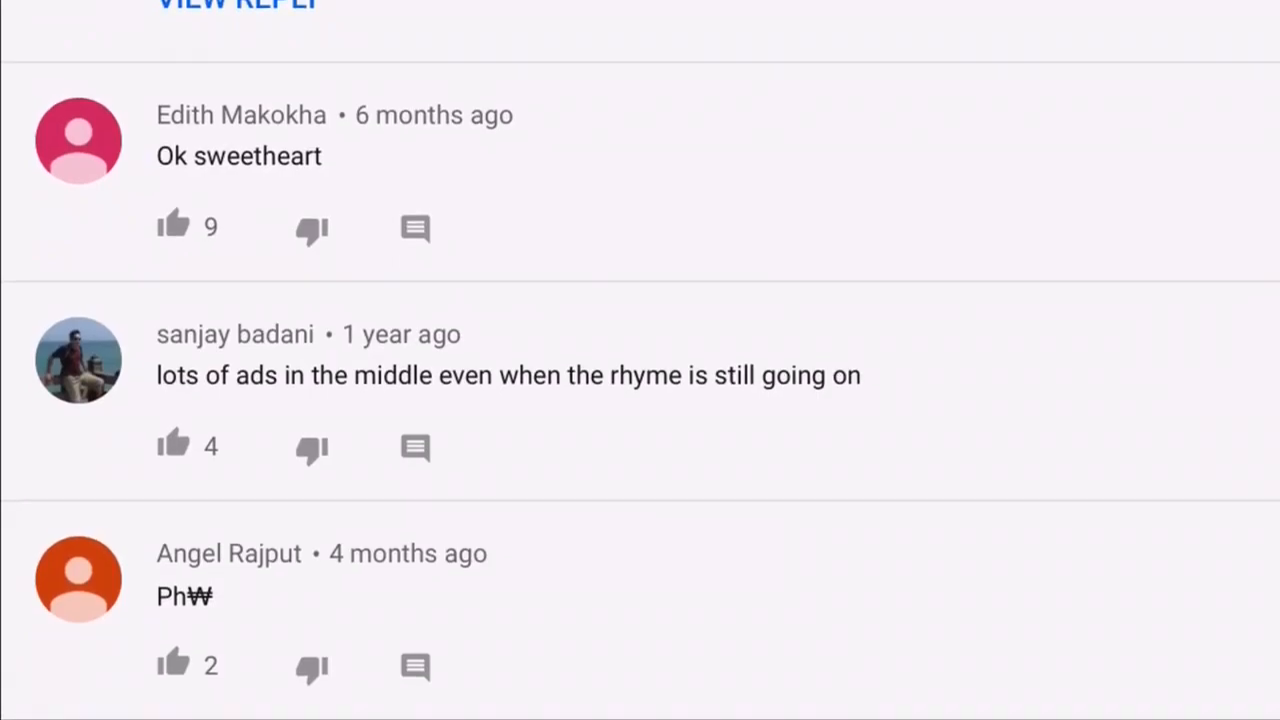
{"action": "scroll", "scroll_direction": "down", "scroll_amount": 3}
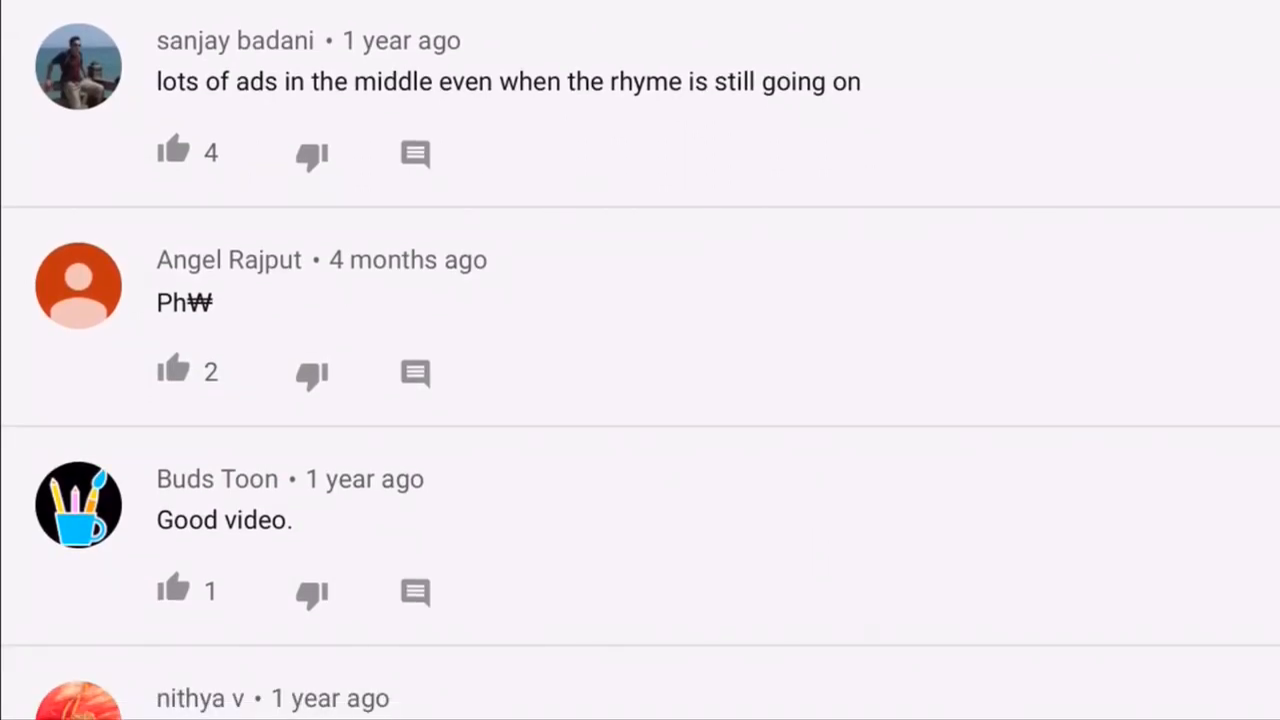
{"action": "scroll", "scroll_direction": "down", "scroll_amount": 3}
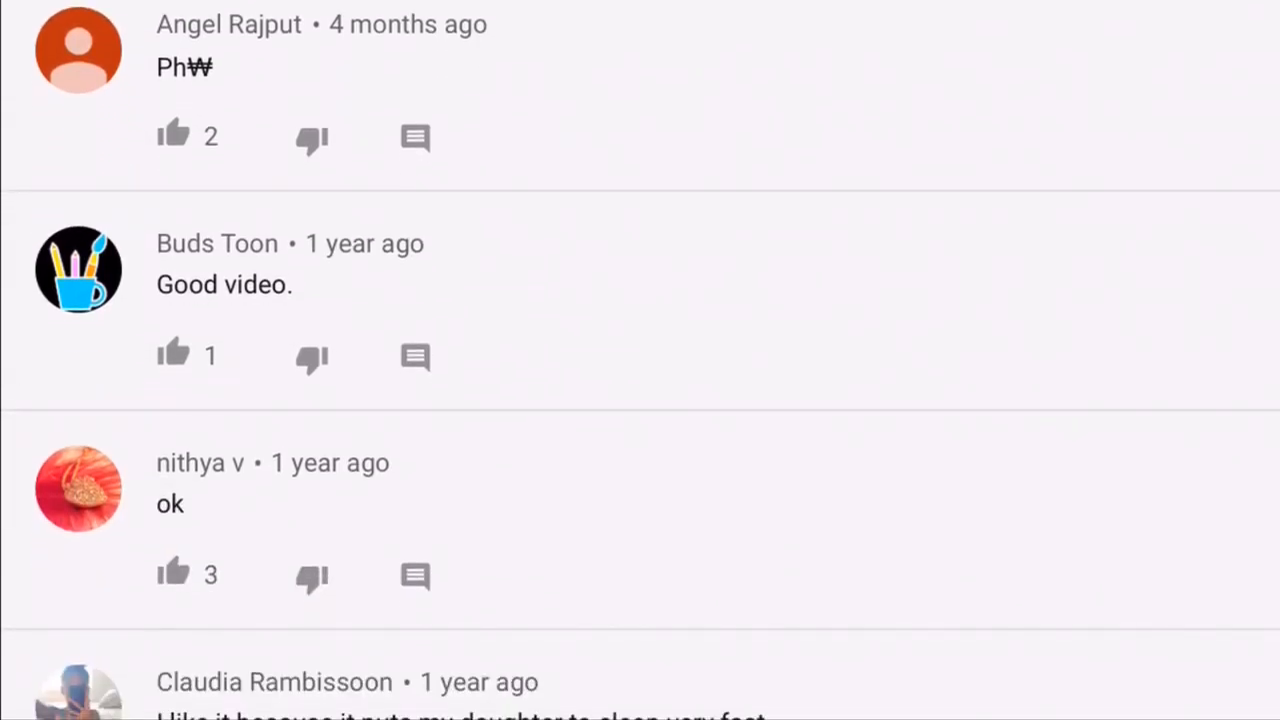
{"action": "scroll", "scroll_direction": "down", "scroll_amount": 3}
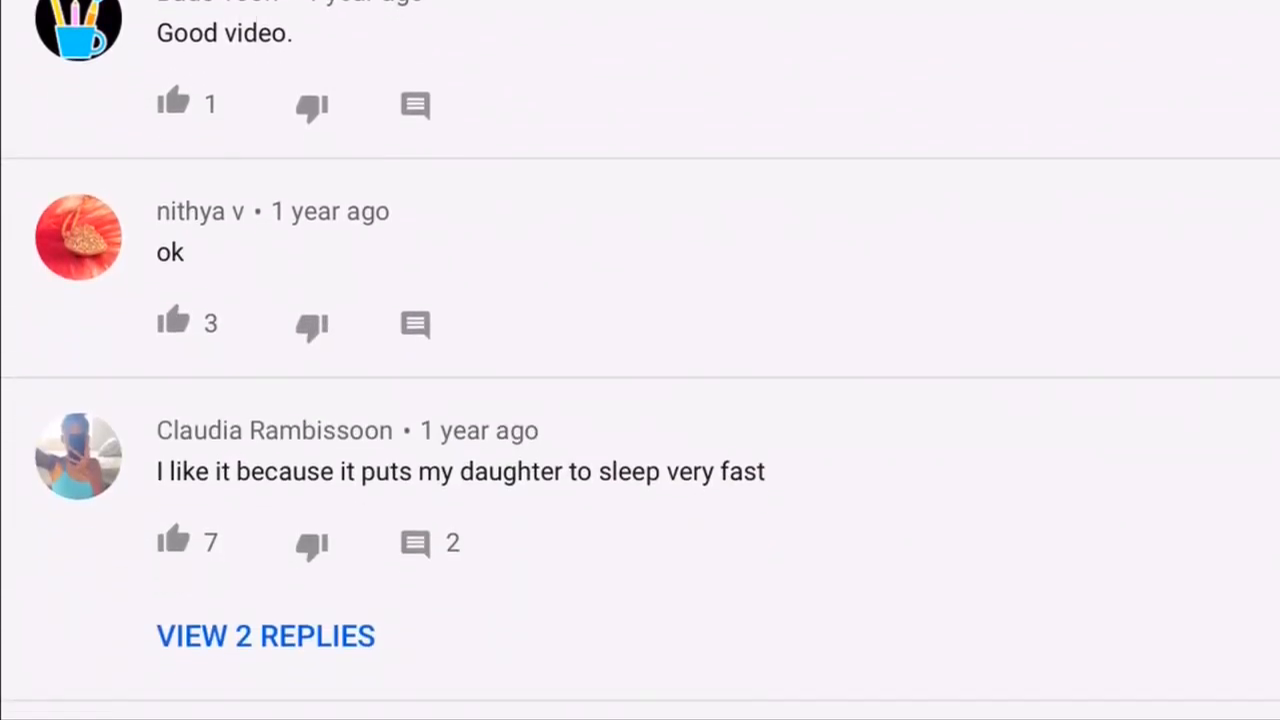
{"action": "scroll", "scroll_direction": "down", "scroll_amount": 3}
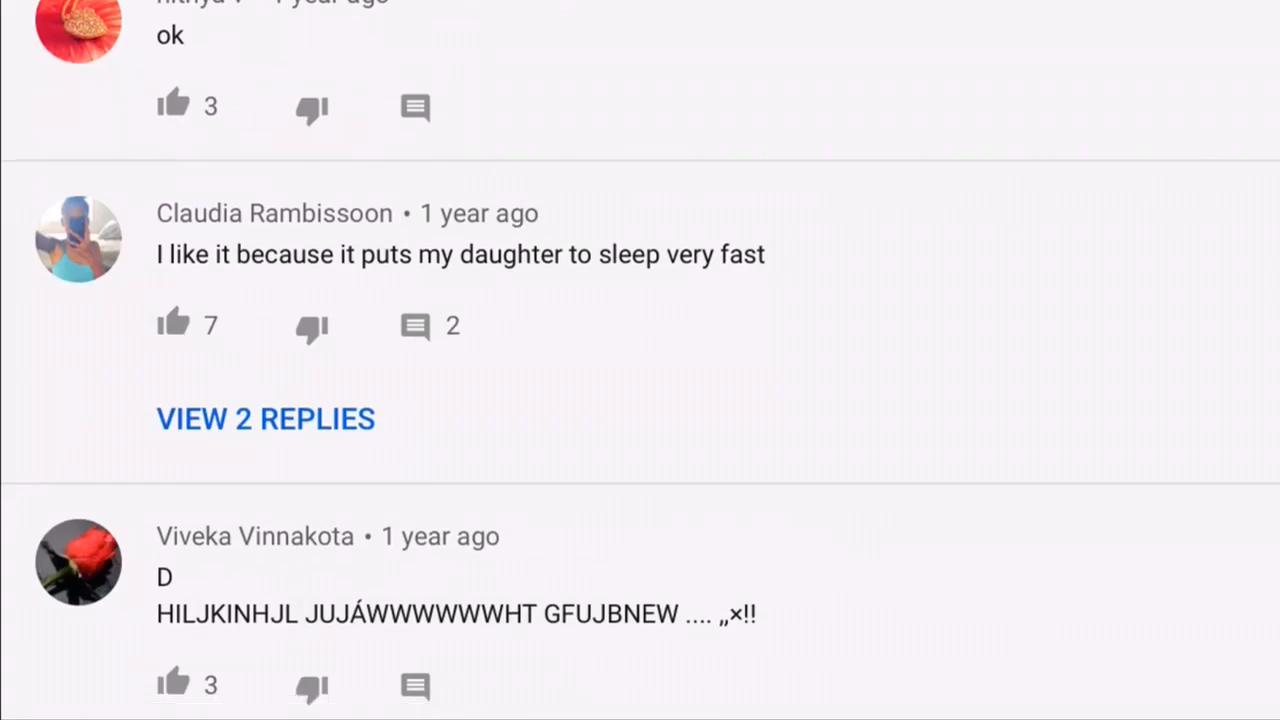
{"action": "scroll", "scroll_direction": "down", "scroll_amount": 3}
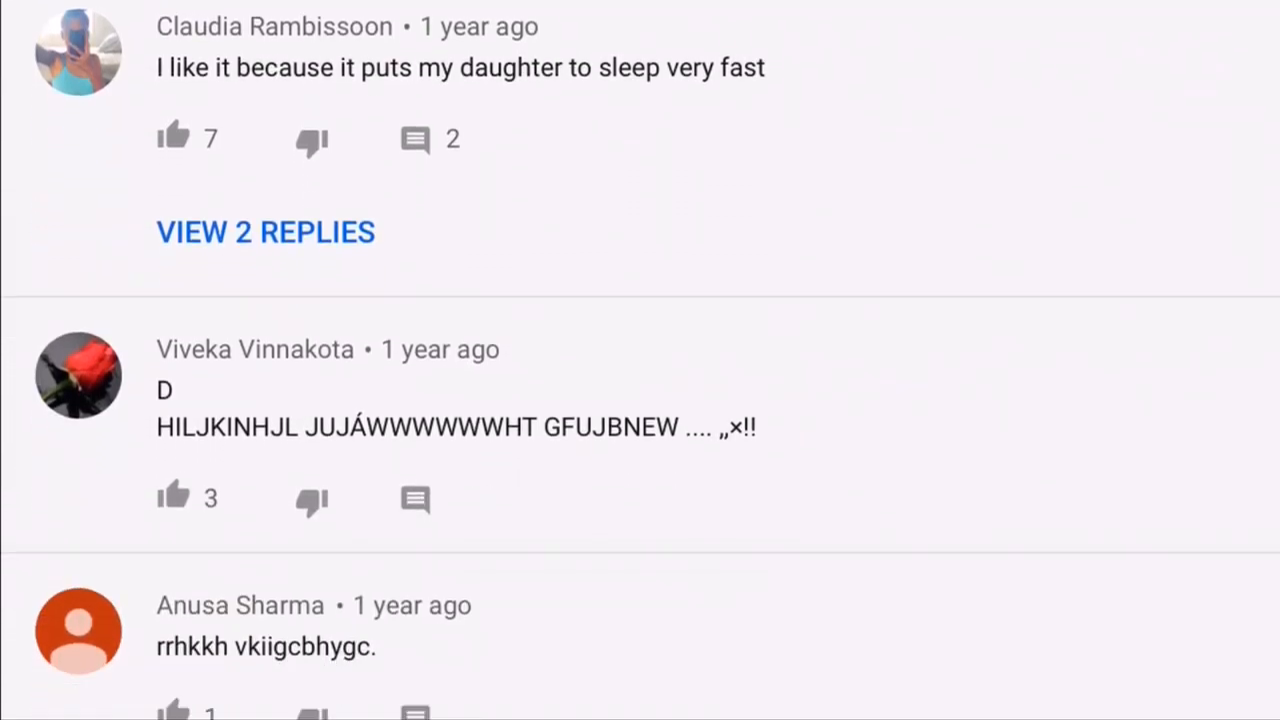
{"action": "scroll", "scroll_direction": "down", "scroll_amount": 3}
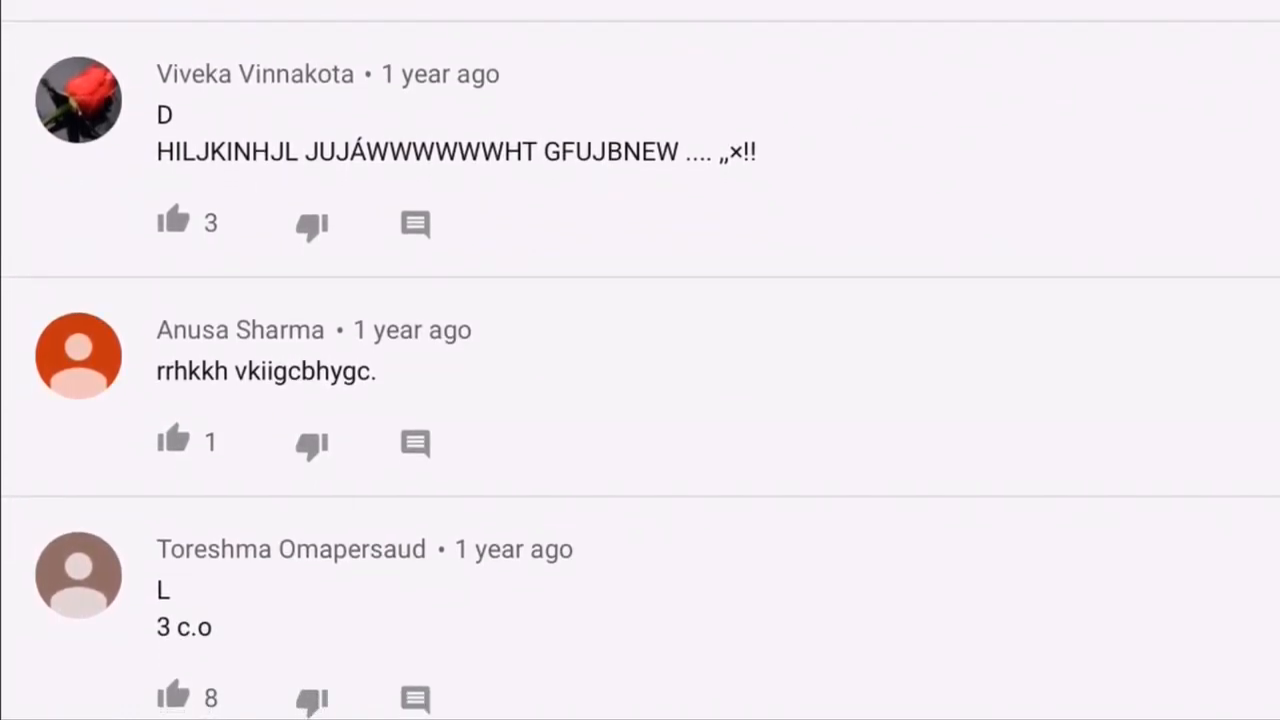
{"action": "scroll", "scroll_direction": "down", "scroll_amount": 3}
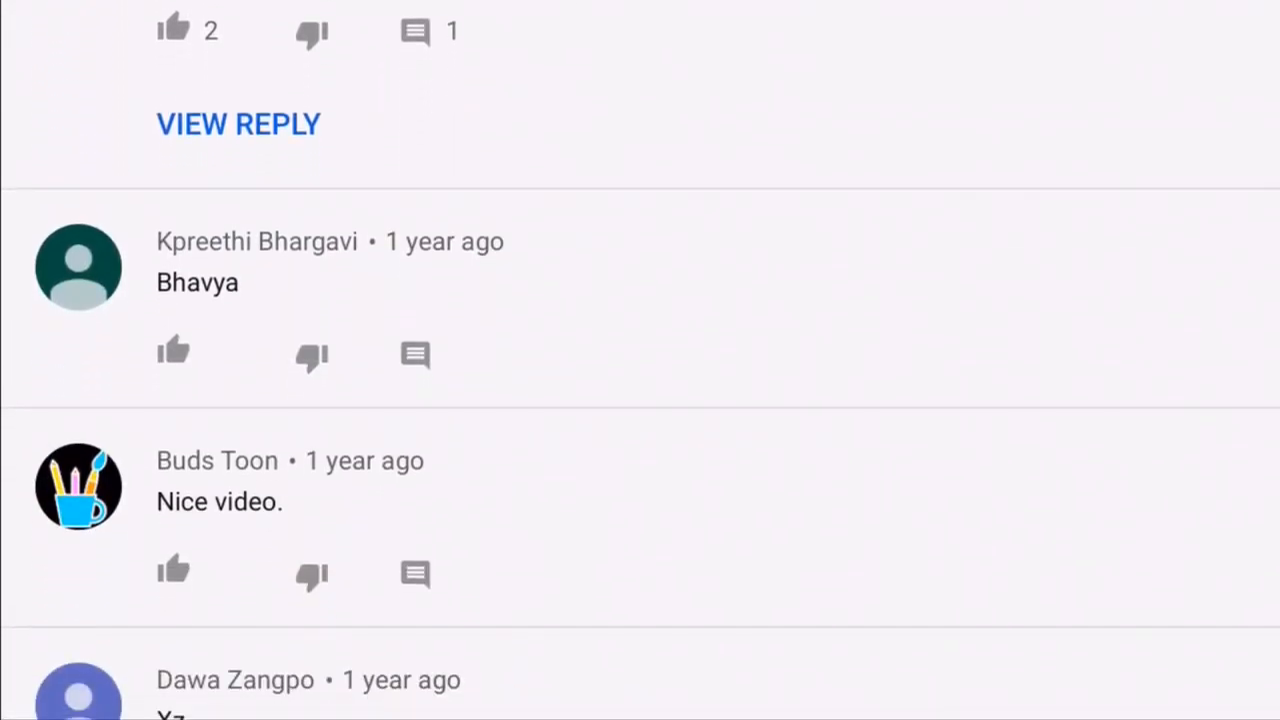
{"action": "scroll", "scroll_direction": "down", "scroll_amount": 3}
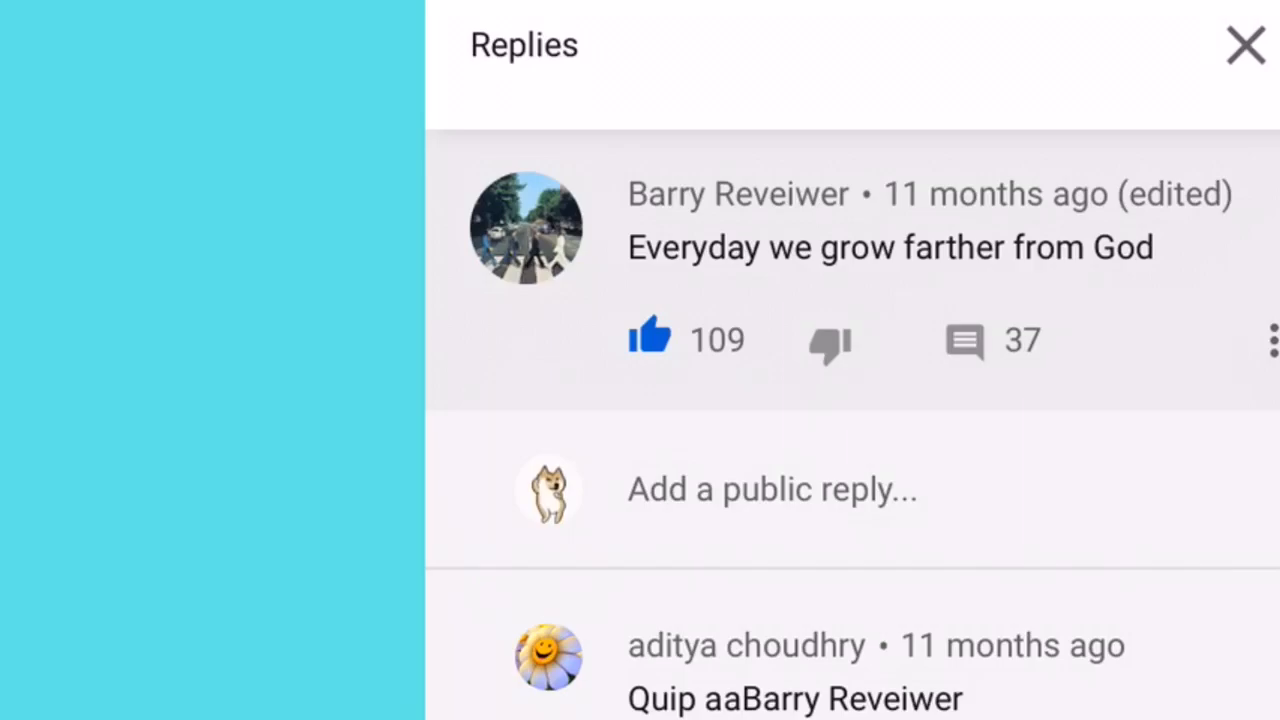
{"action": "scroll", "scroll_direction": "down", "scroll_amount": 3}
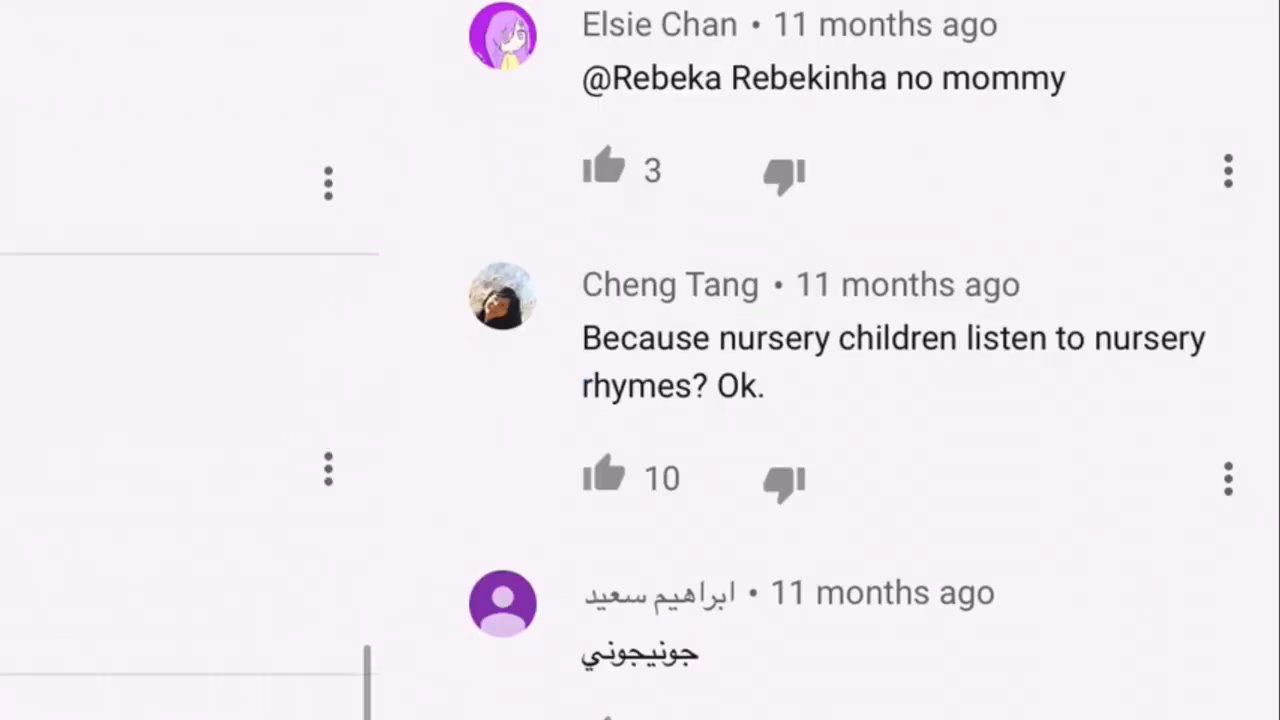
{"action": "scroll", "scroll_direction": "down", "scroll_amount": 3}
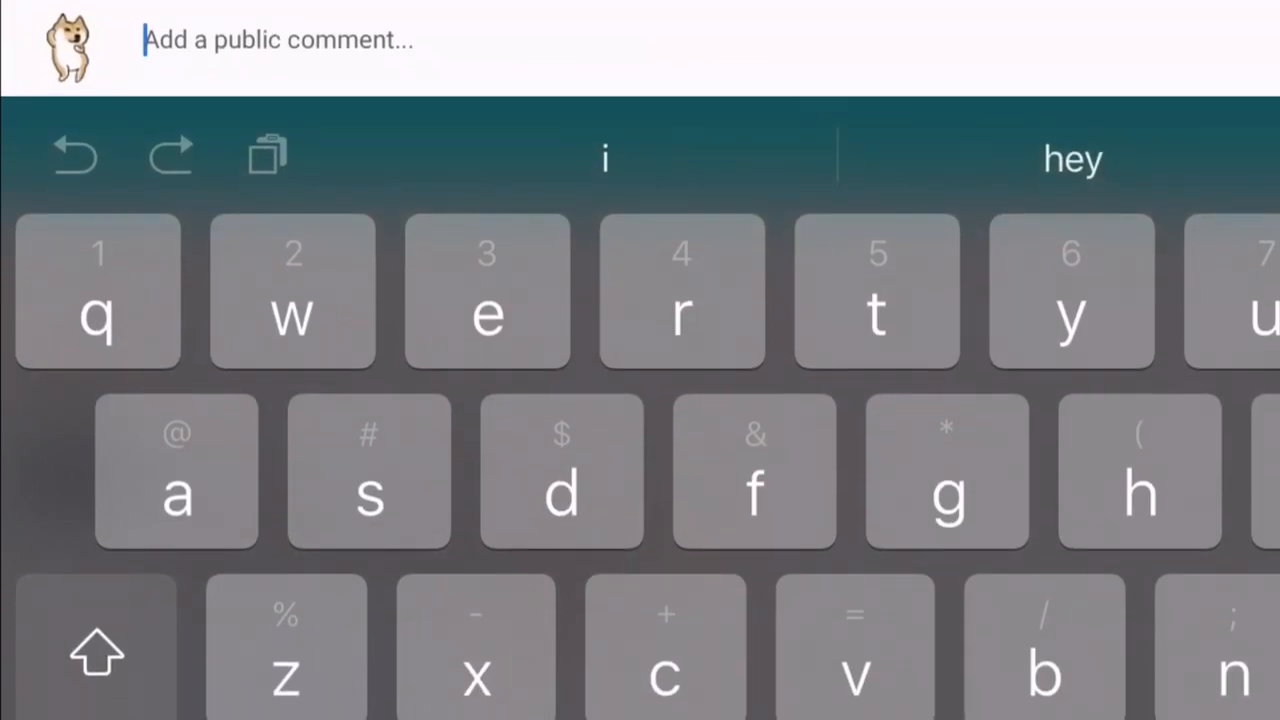
Start a new public comment on the nursery-rhyme video via 'Add a public comment...'
{"action": "left_click", "coordinate": [96, 650]}
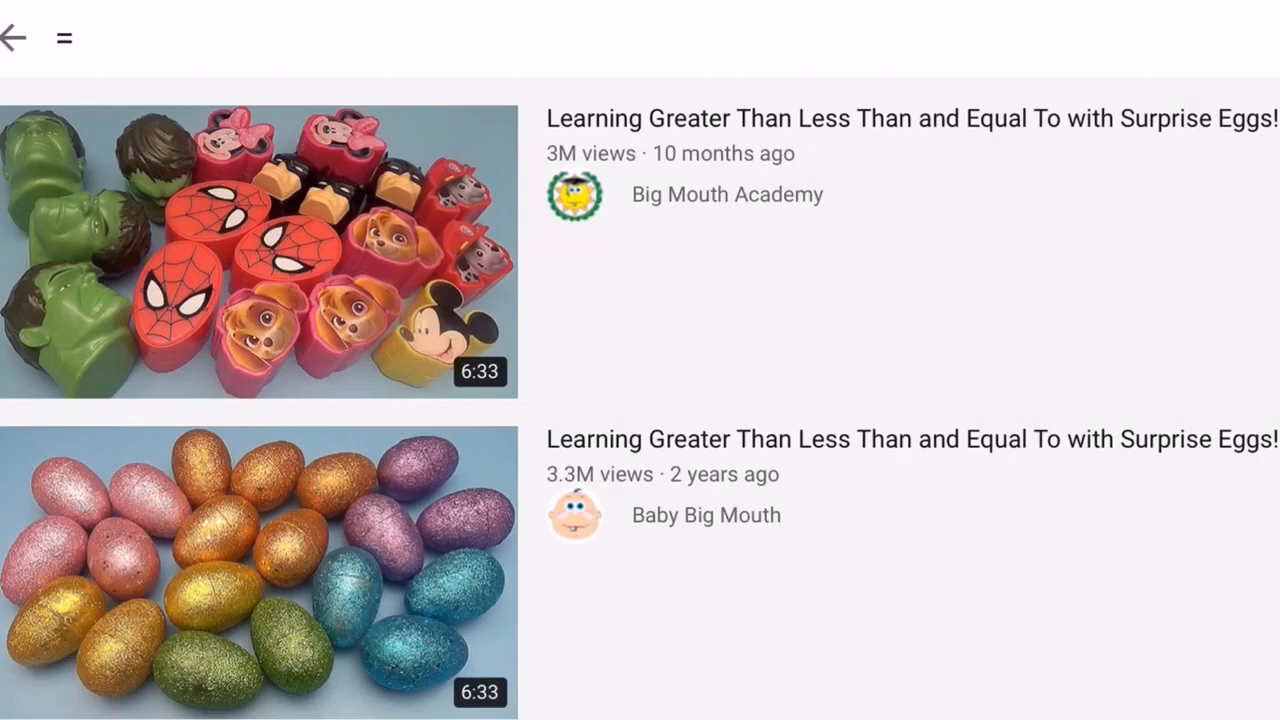
Enter the symbols '#' and then '*' as YouTube search queries
{"action": "type", "text": "#"}
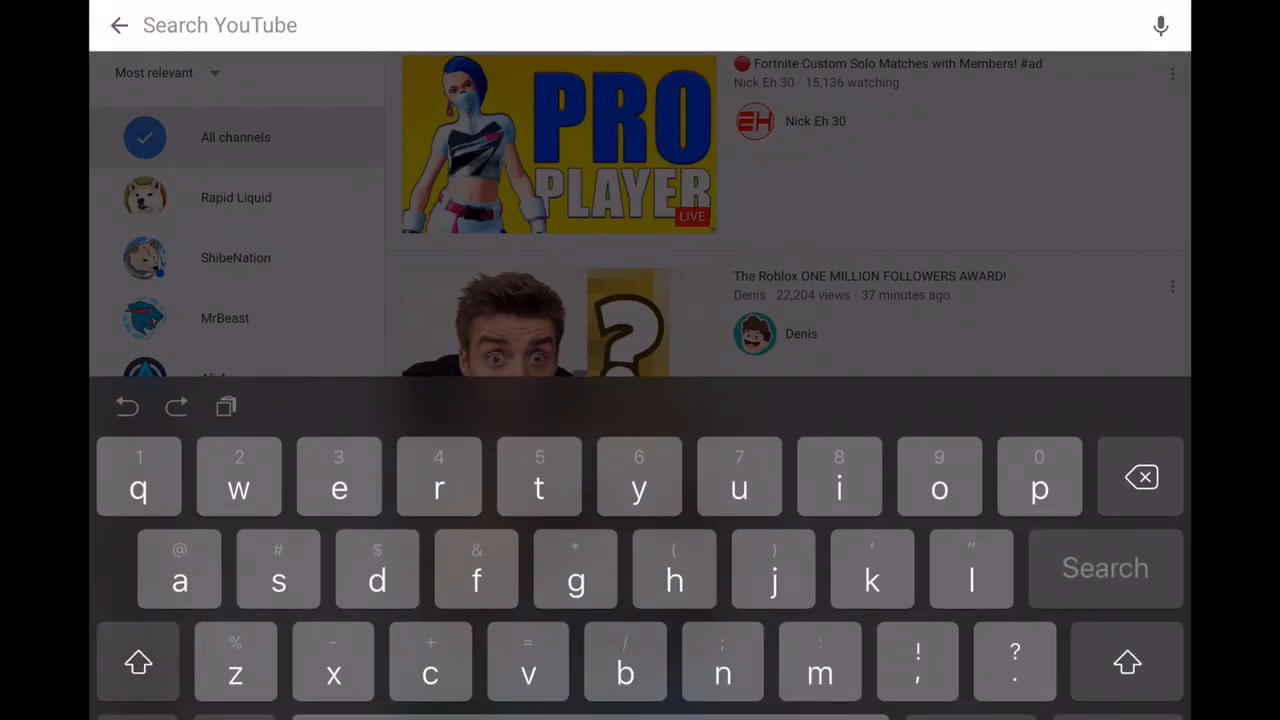
{"action": "type", "text": "*"}
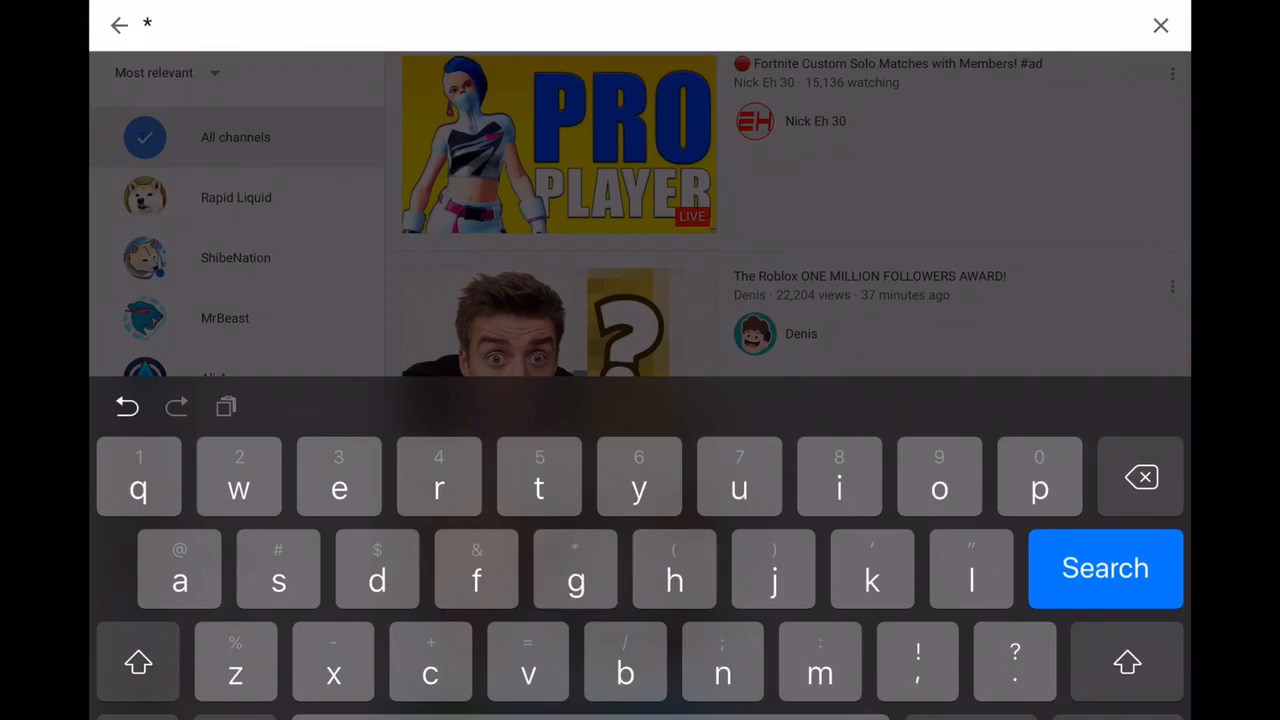